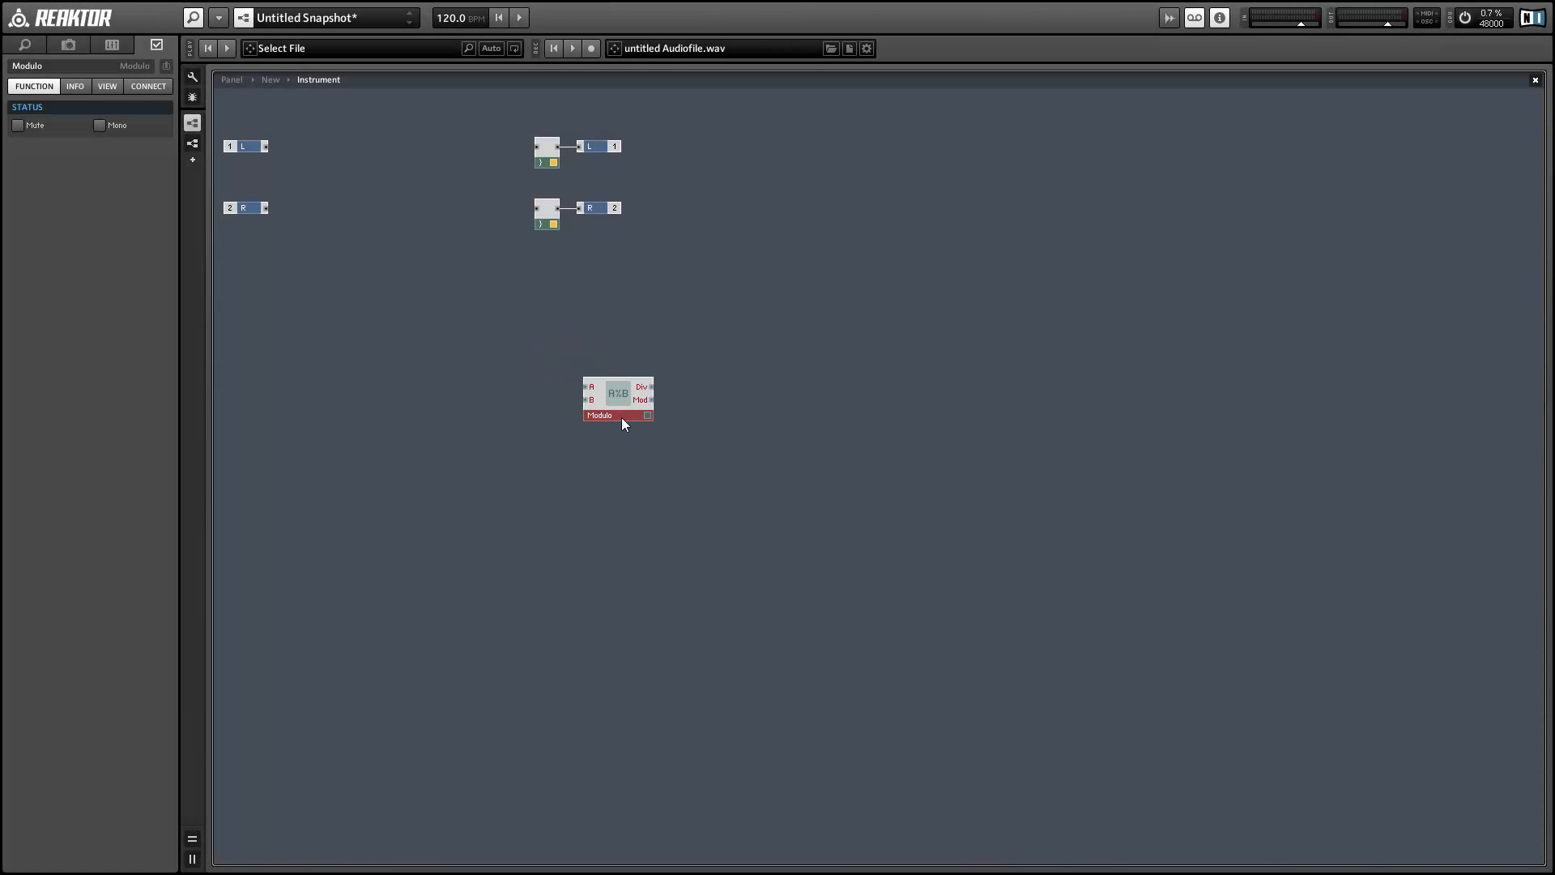
- Add numeric readouts wired to the Modulo's Div and Mod outputs, labeled Div and Rem
click(722, 351)
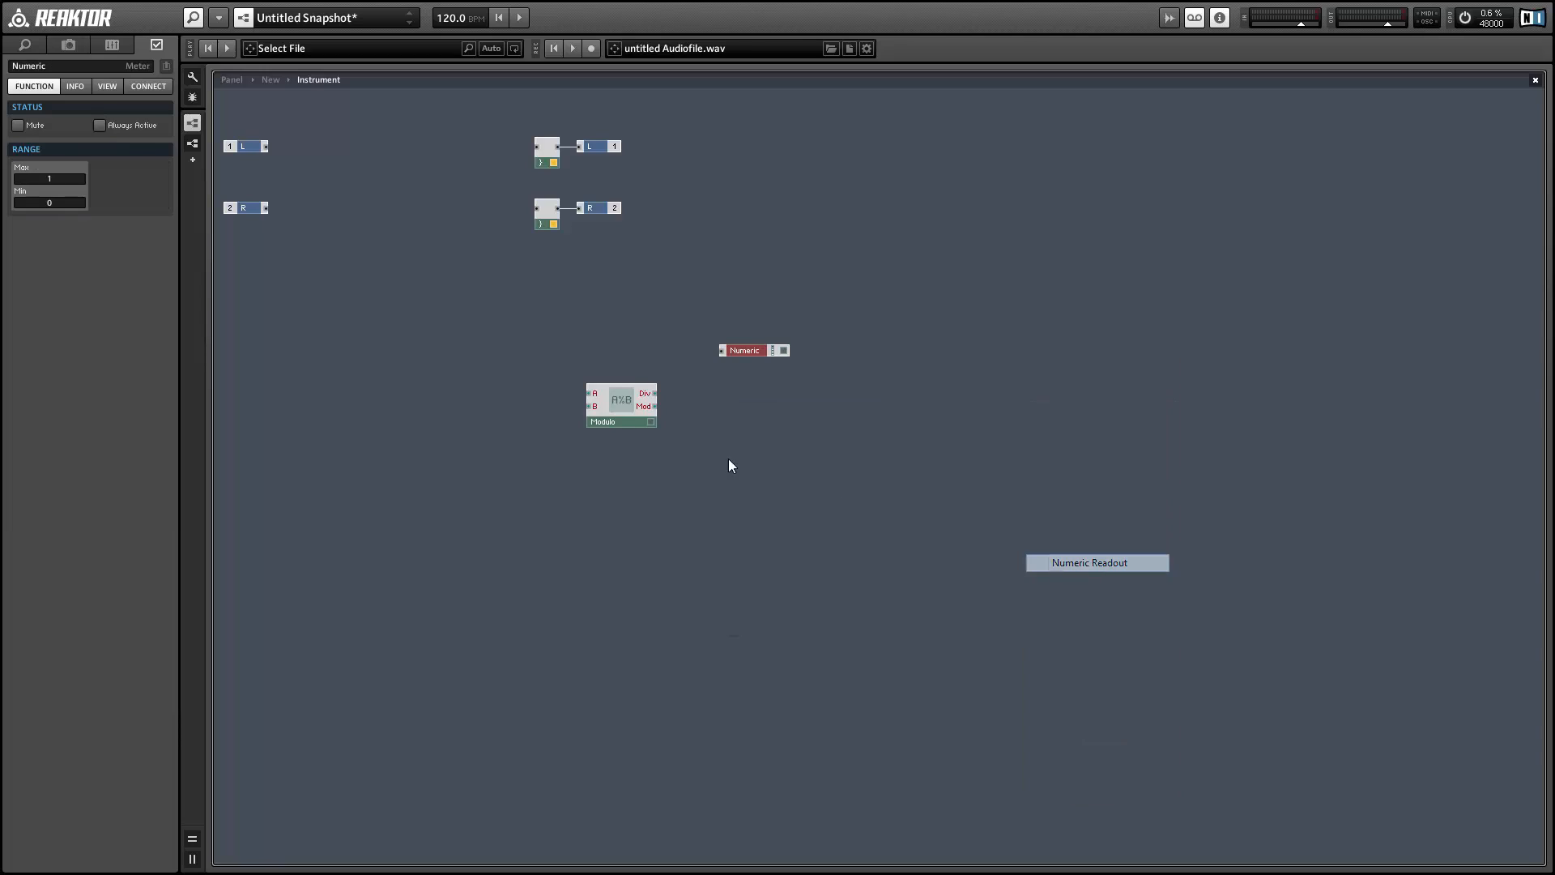
drag(655, 395, 721, 353)
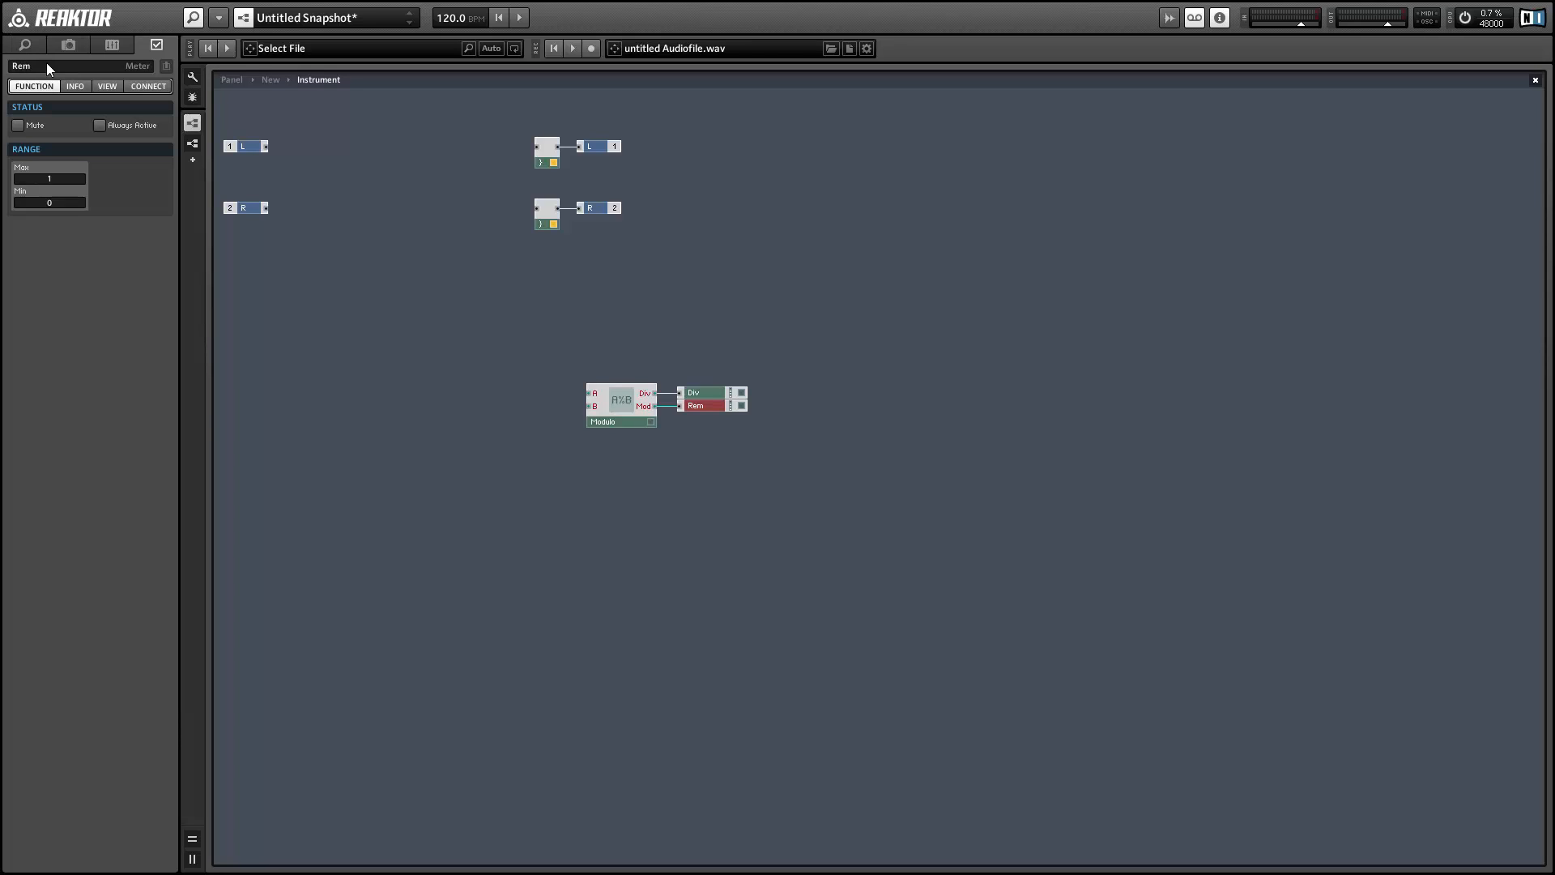
- Set the input B constant to 8 and create a Modulo A knob control on input A
click(619, 405)
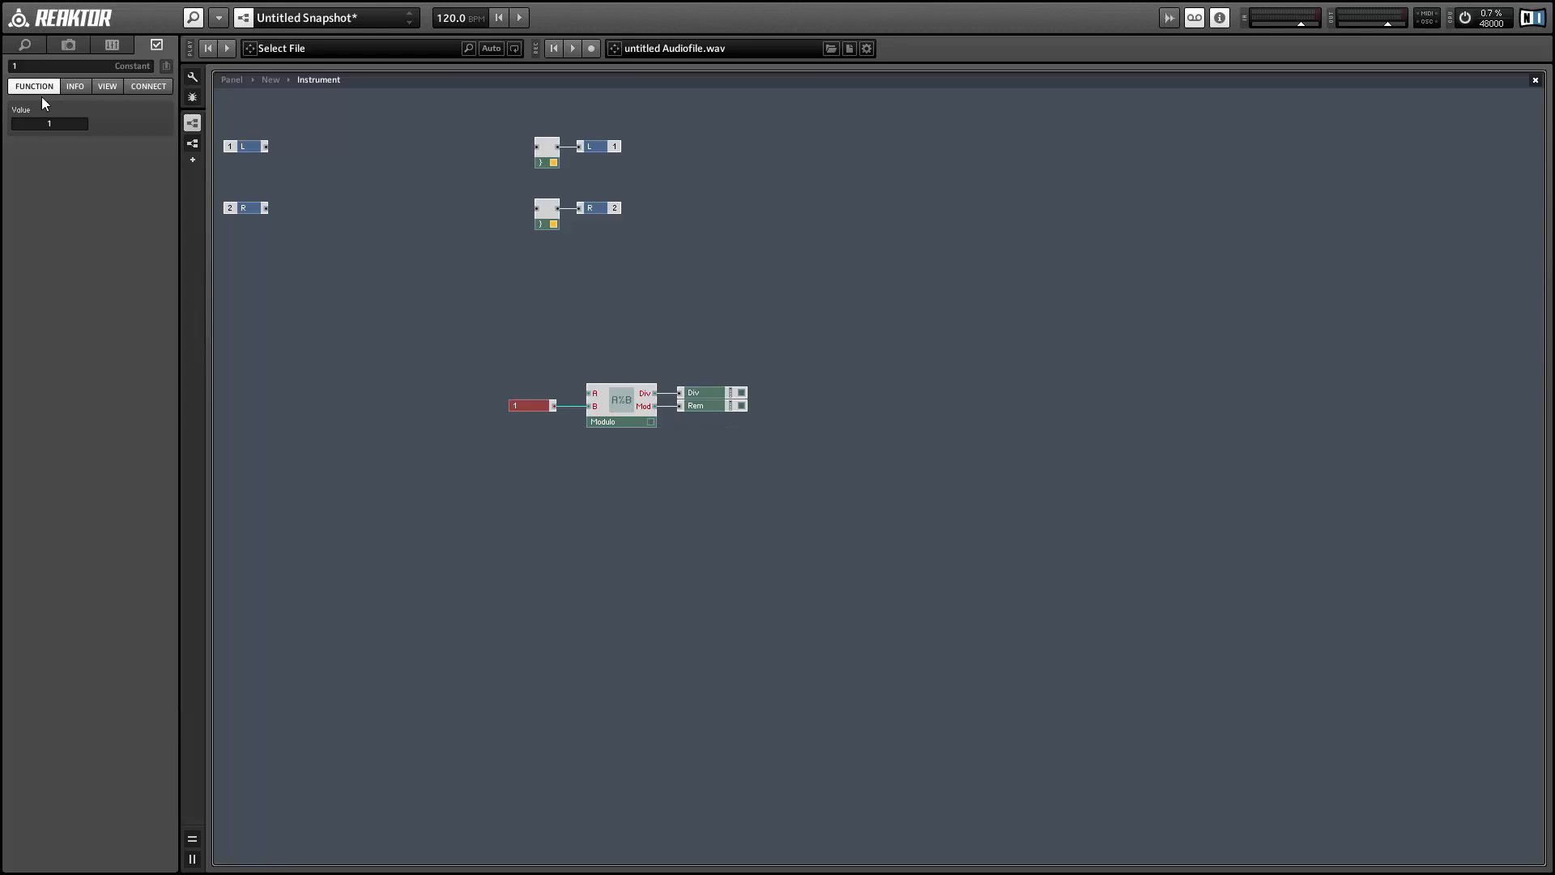
text(8)
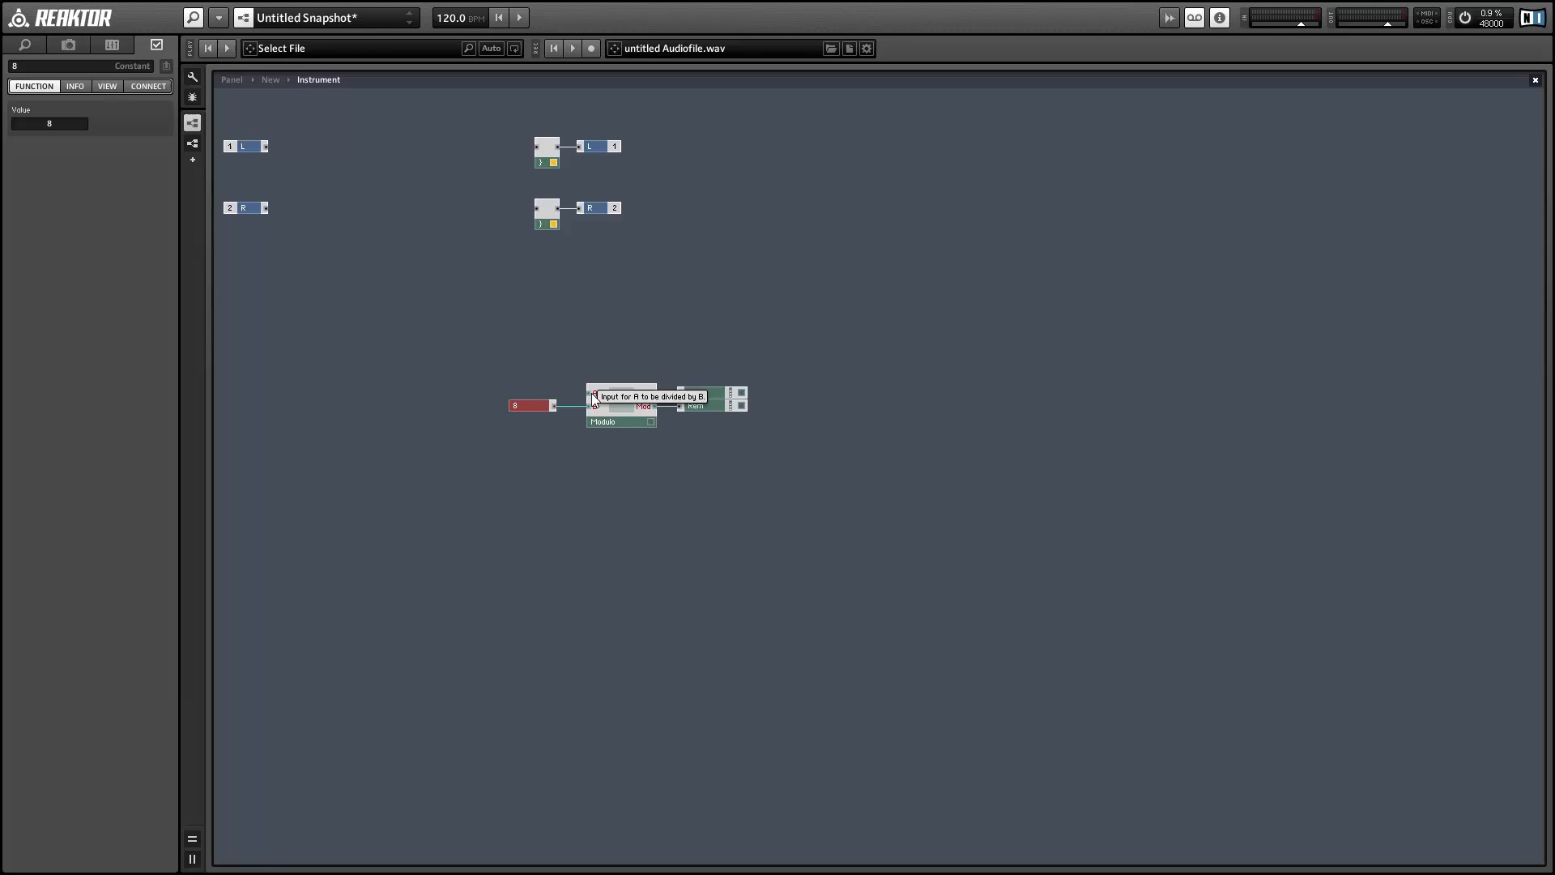
right_click(591, 397)
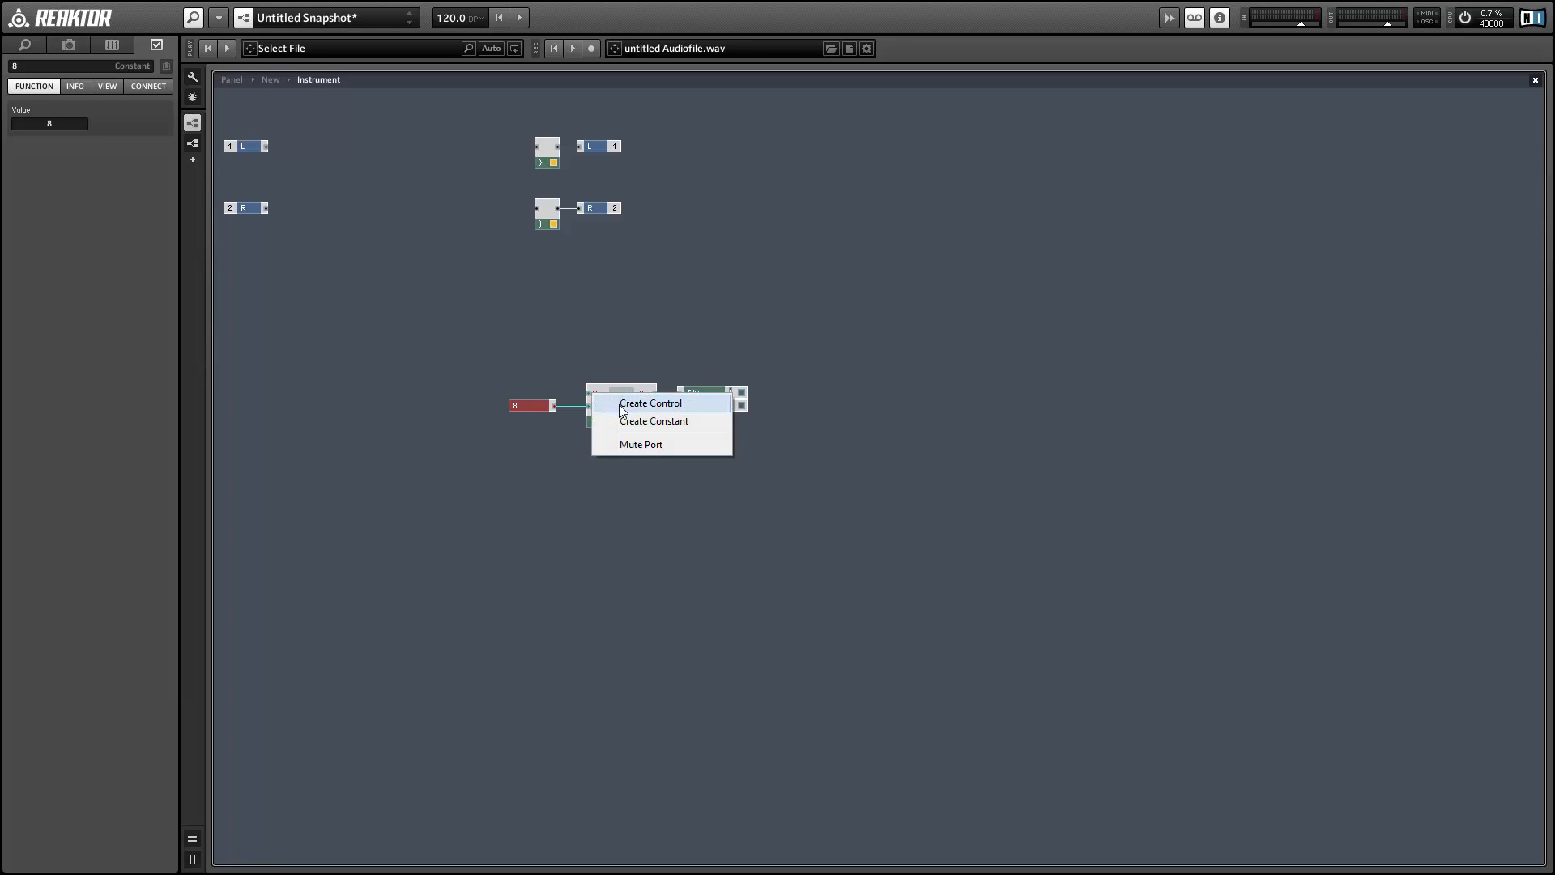
click(650, 402)
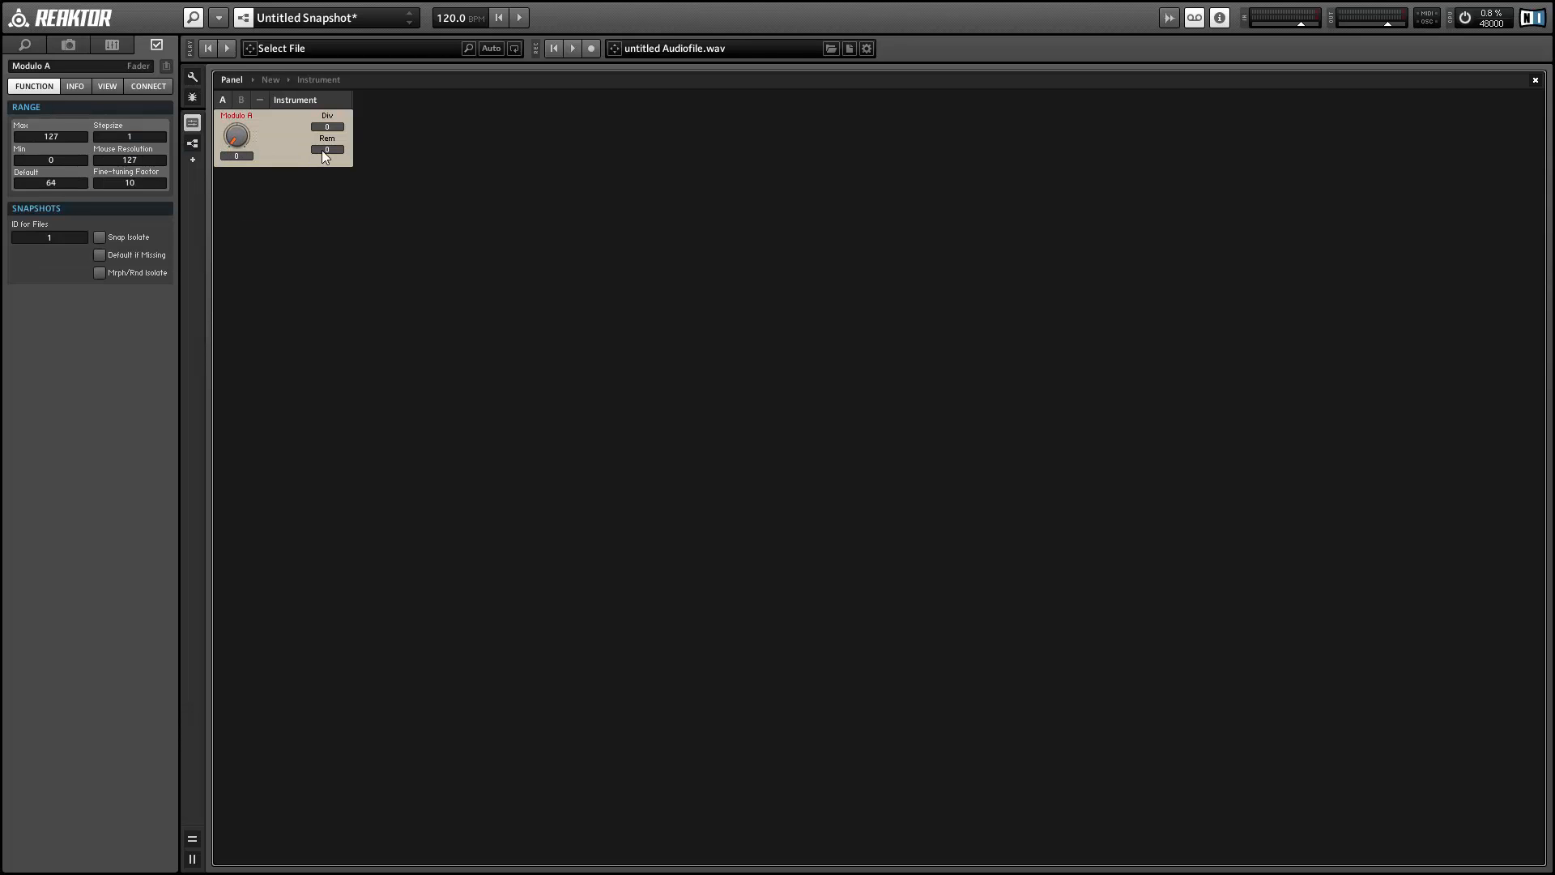
- Turn the Modulo A knob to 8, 9 and 11, with 11 reading Div 1 and Rem 3
click(326, 138)
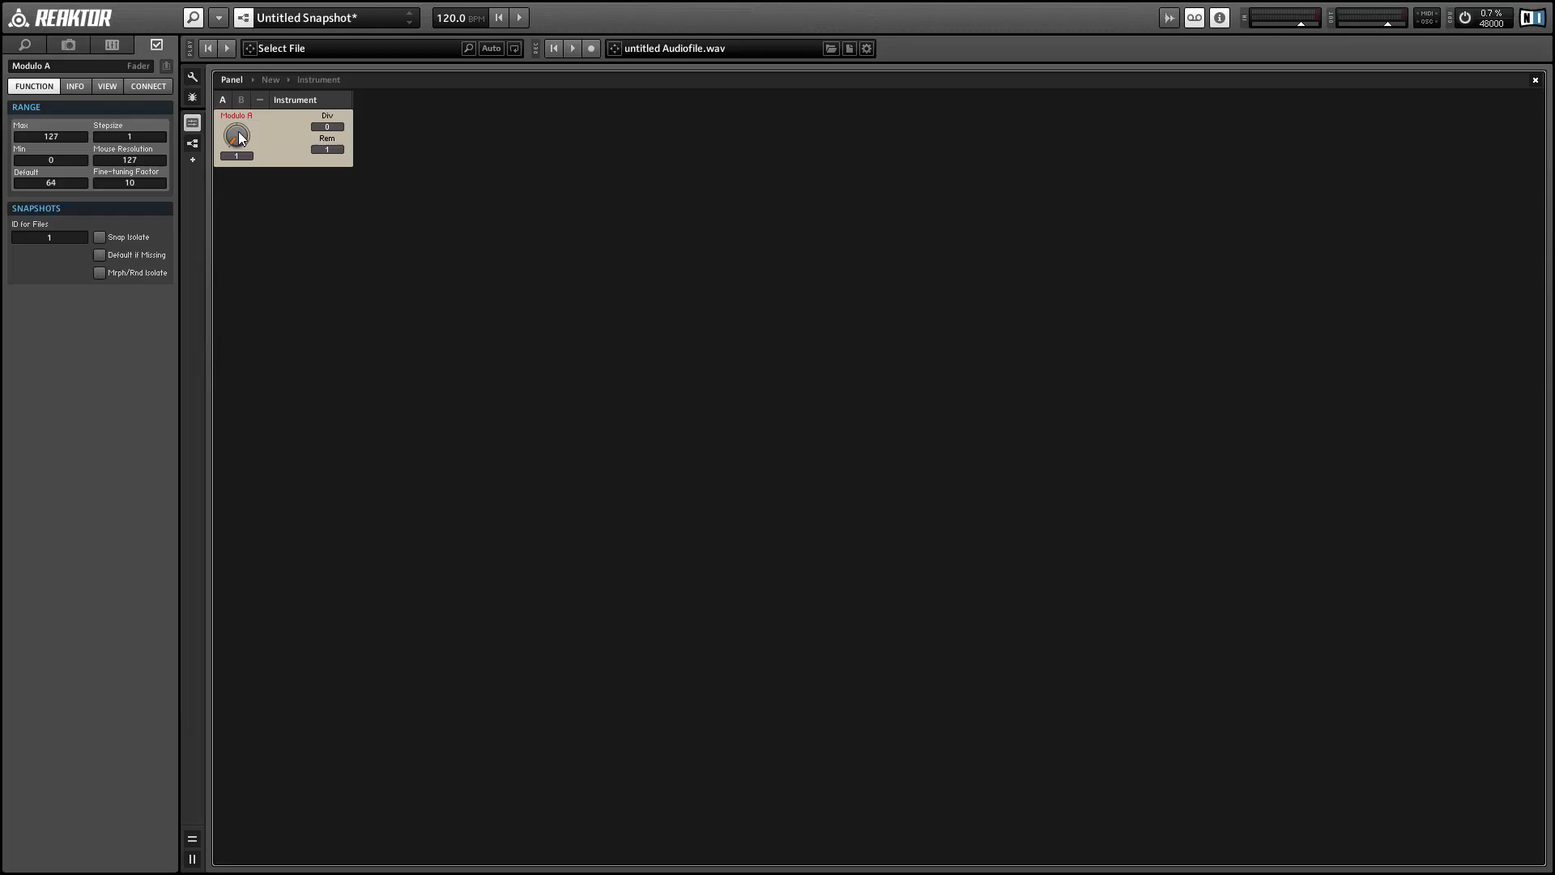
drag(237, 136, 237, 129)
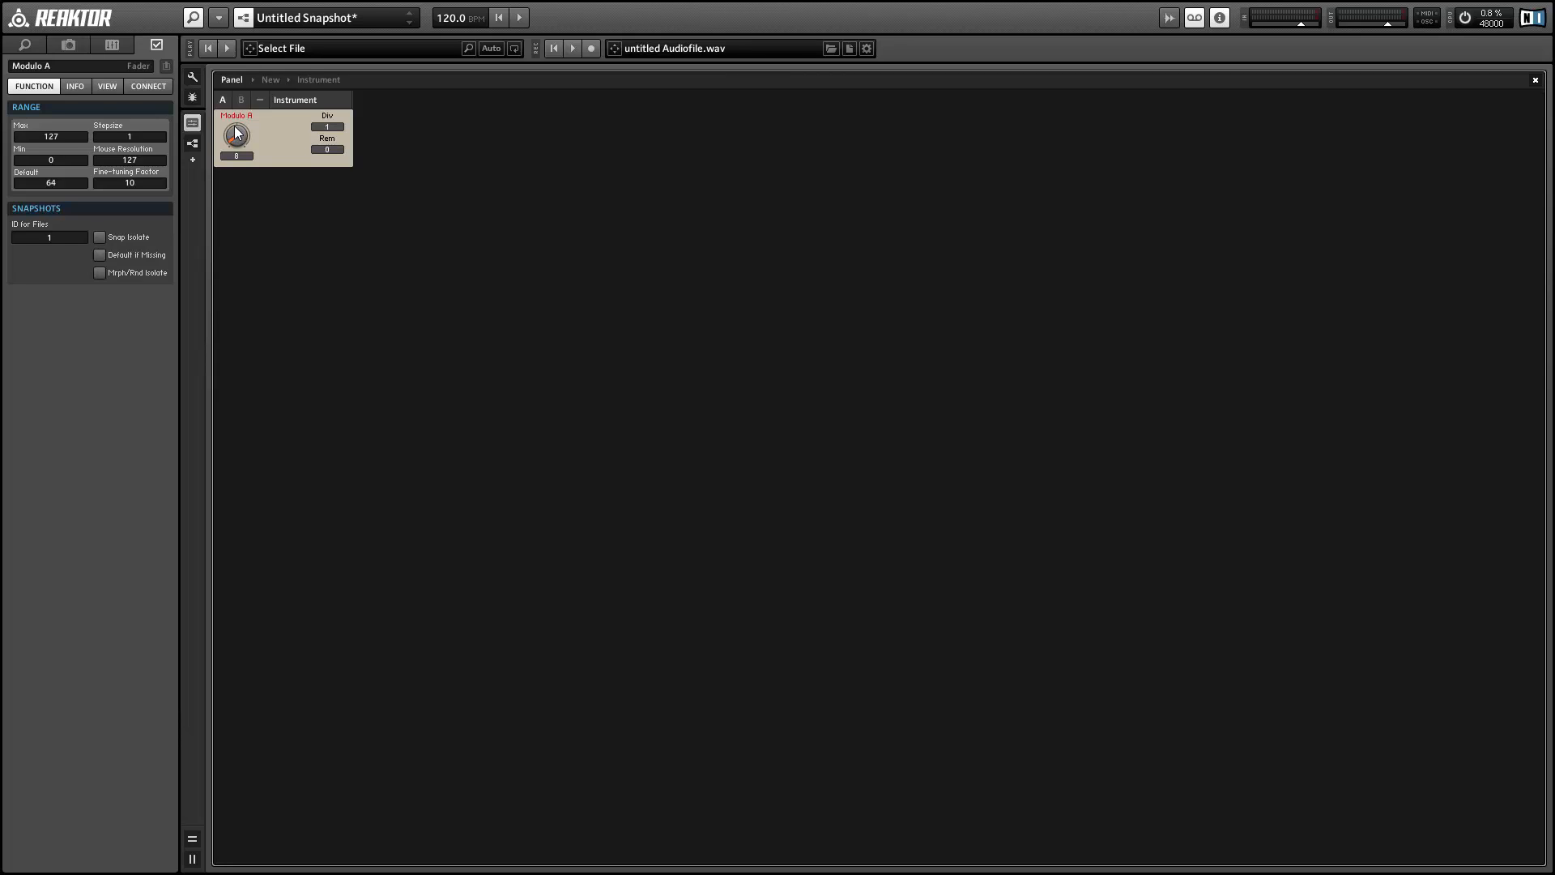
mouse_move(212, 128)
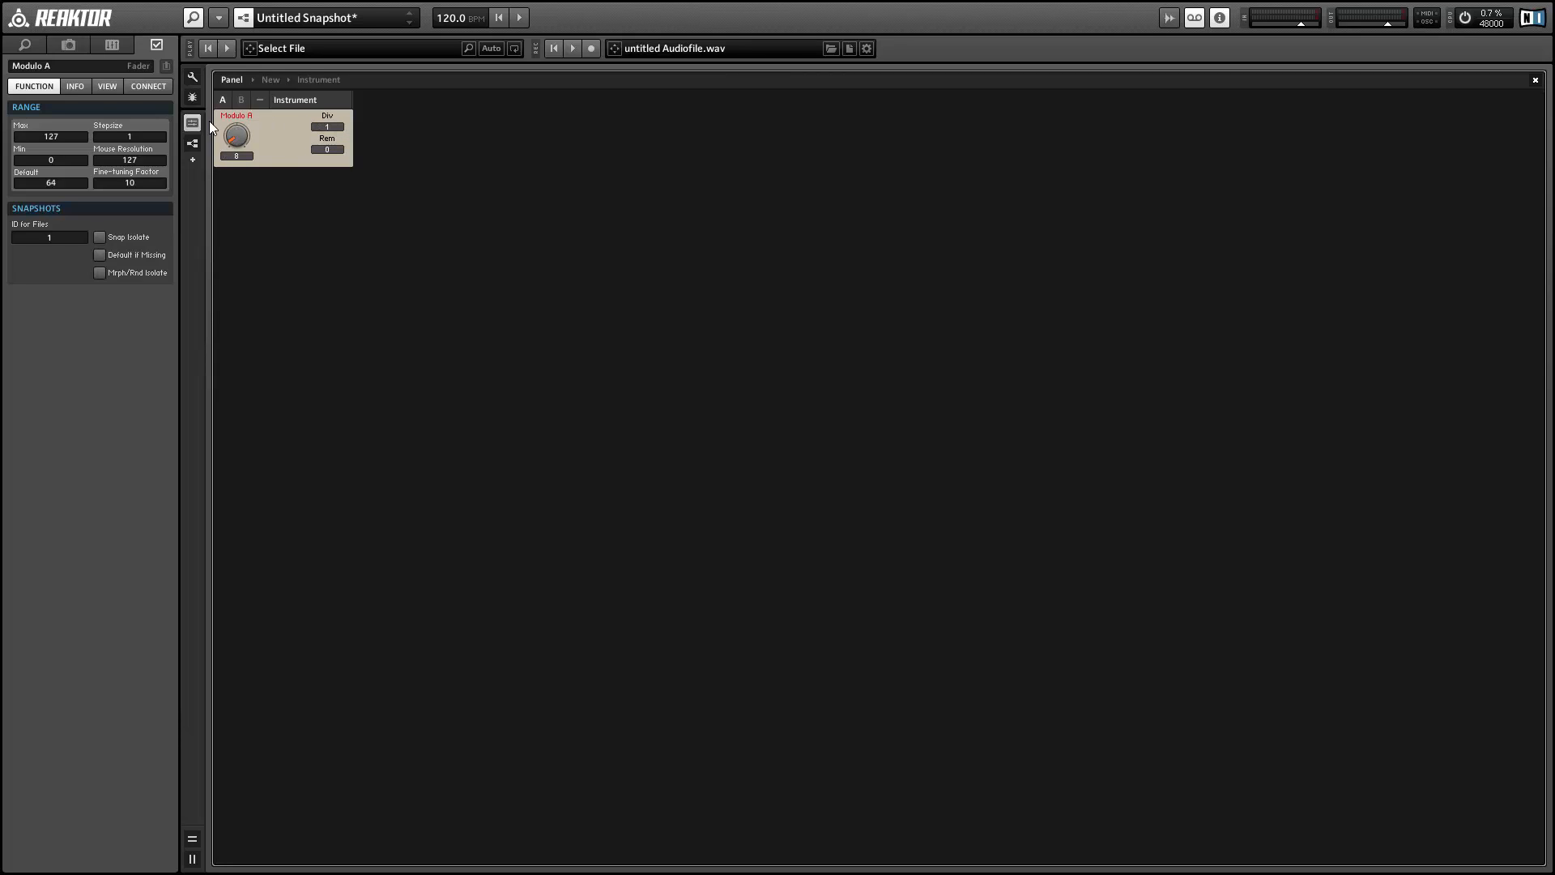
drag(237, 139, 244, 129)
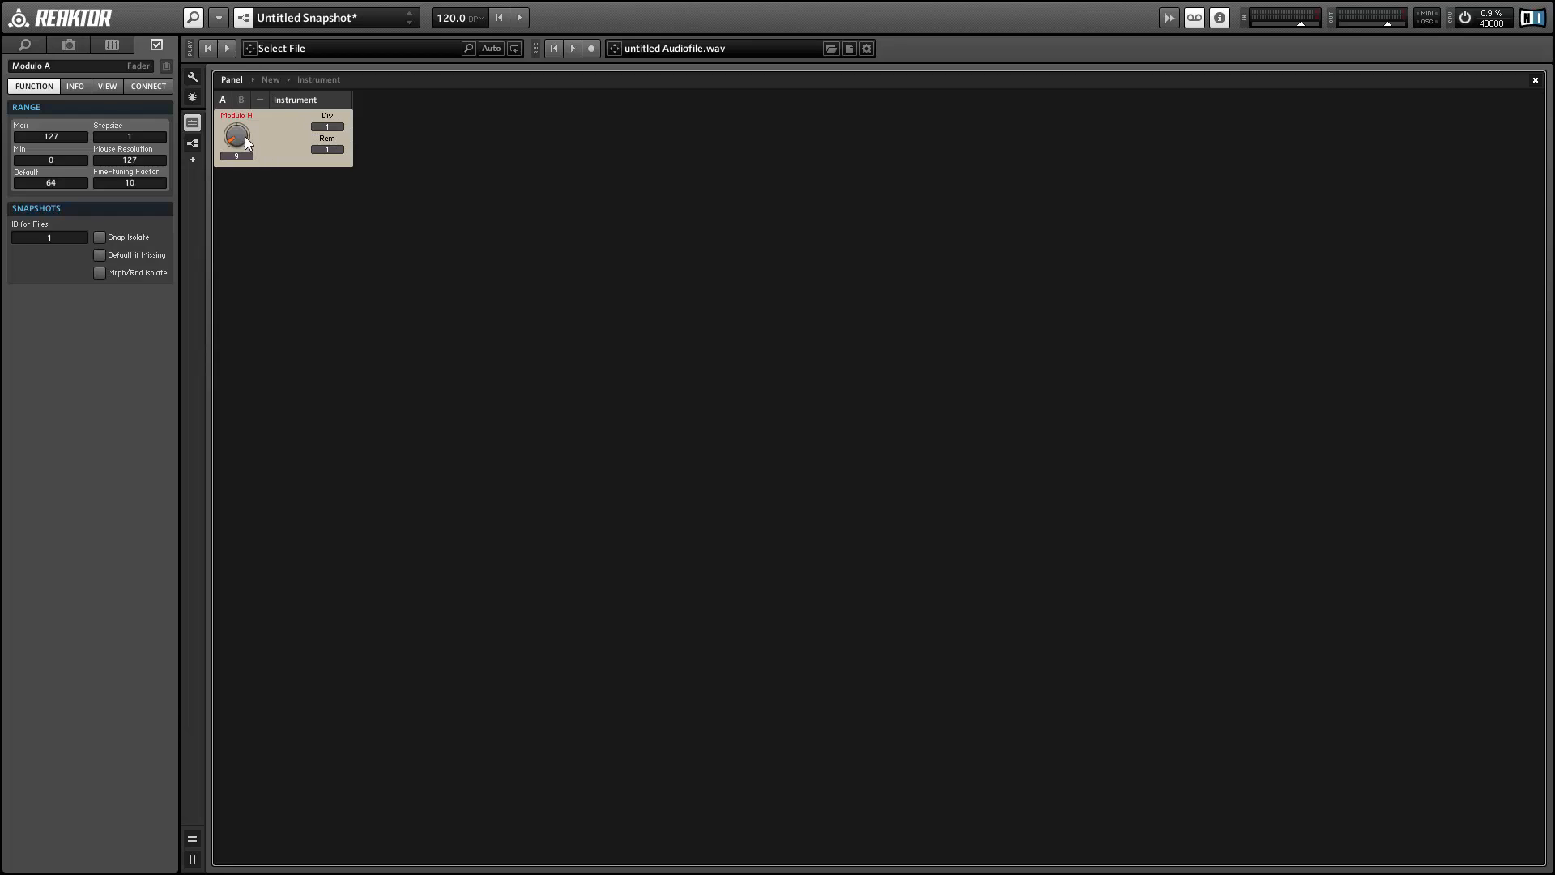
mouse_move(344, 137)
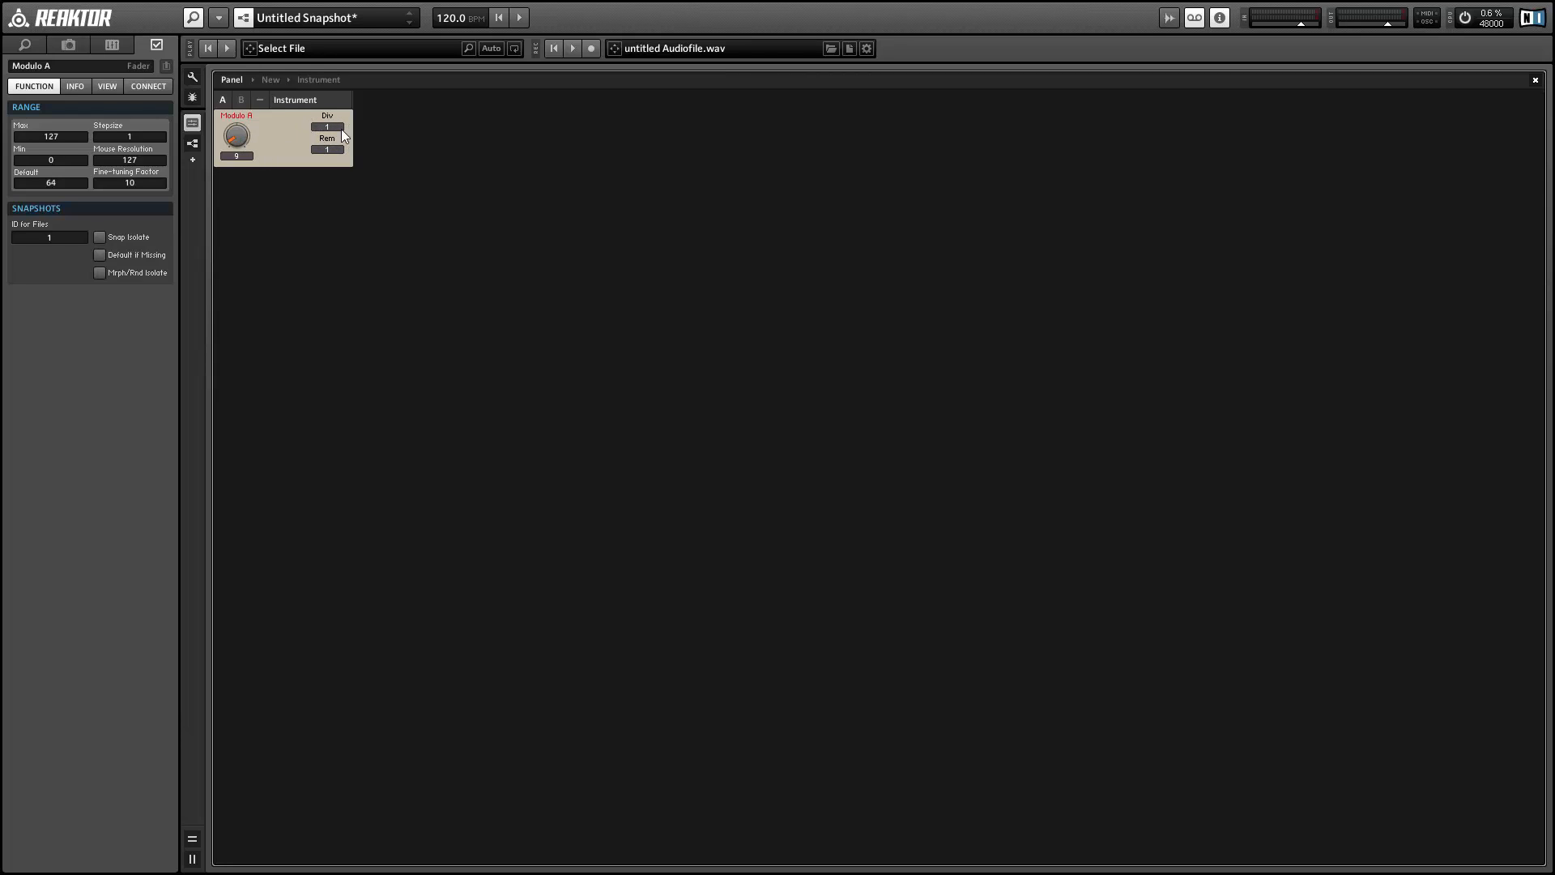
drag(236, 136, 238, 129)
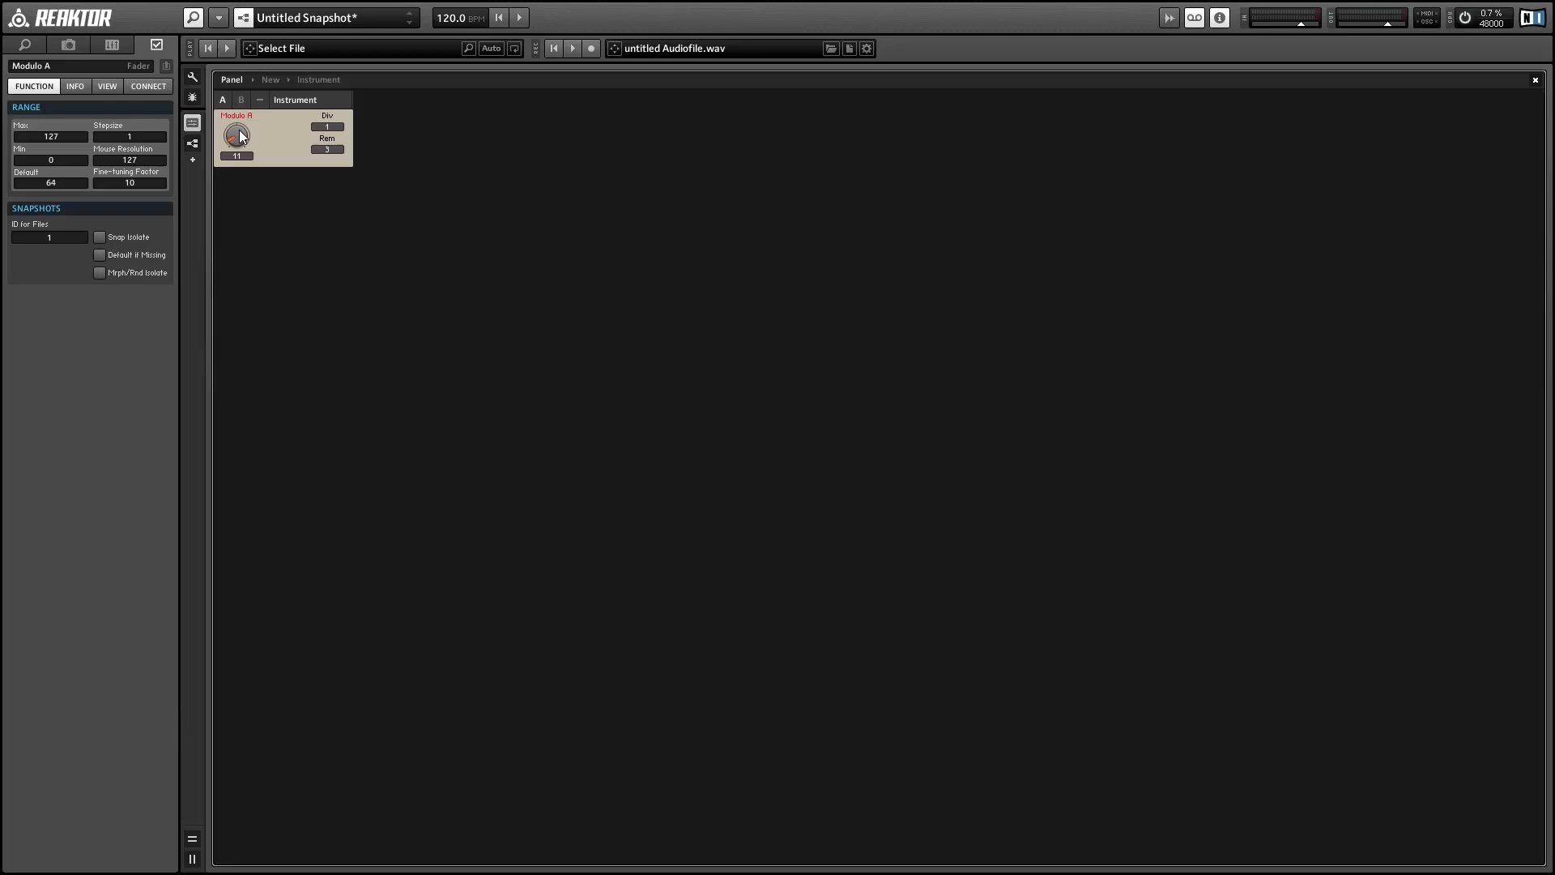
mouse_move(262, 136)
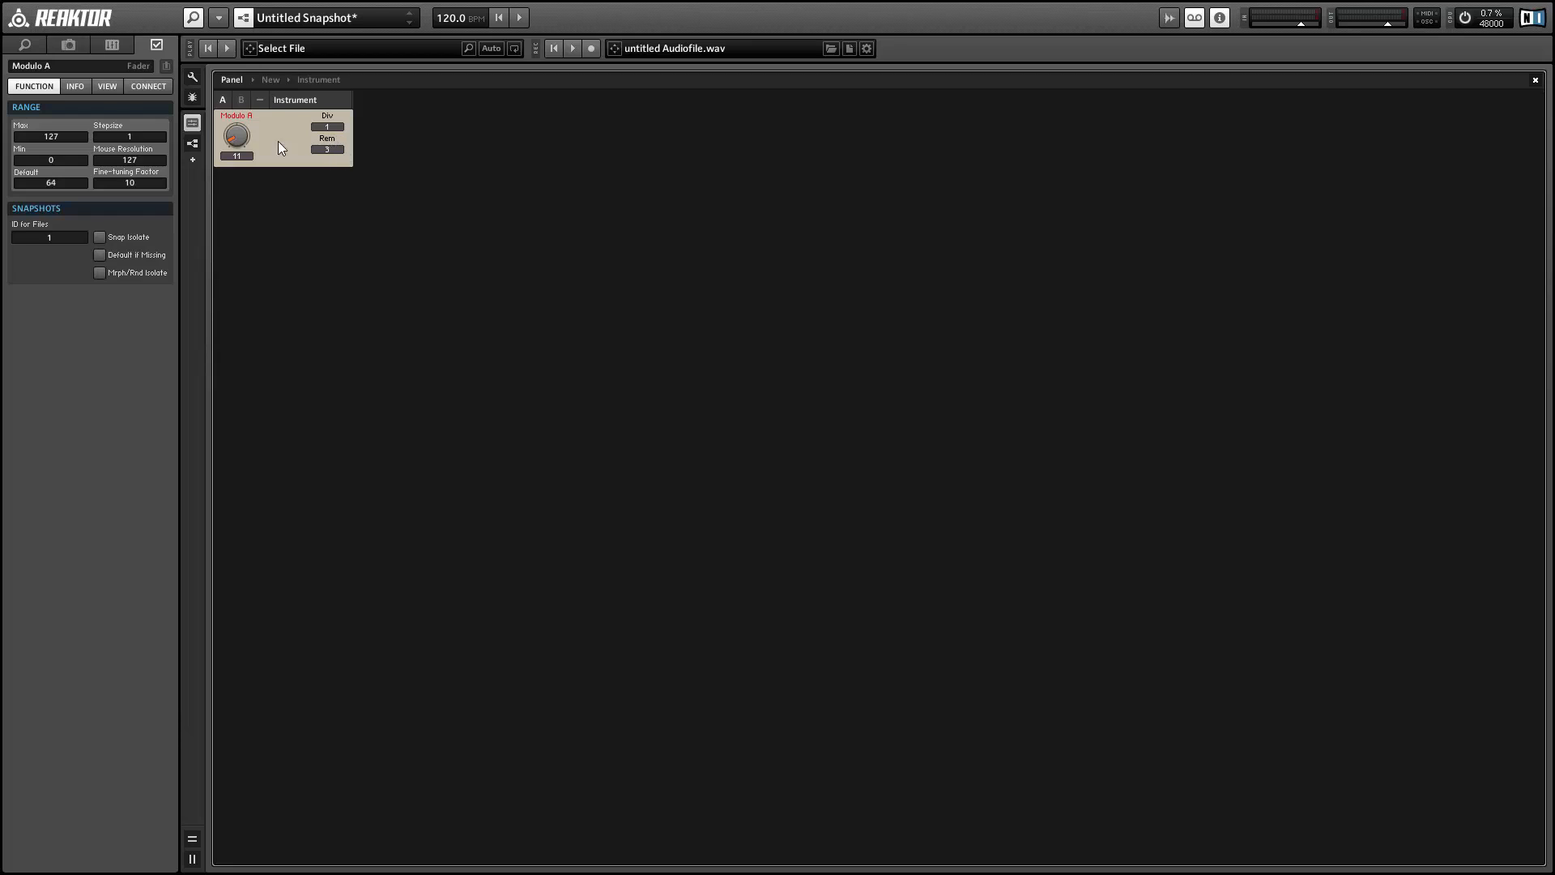
drag(237, 136, 238, 124)
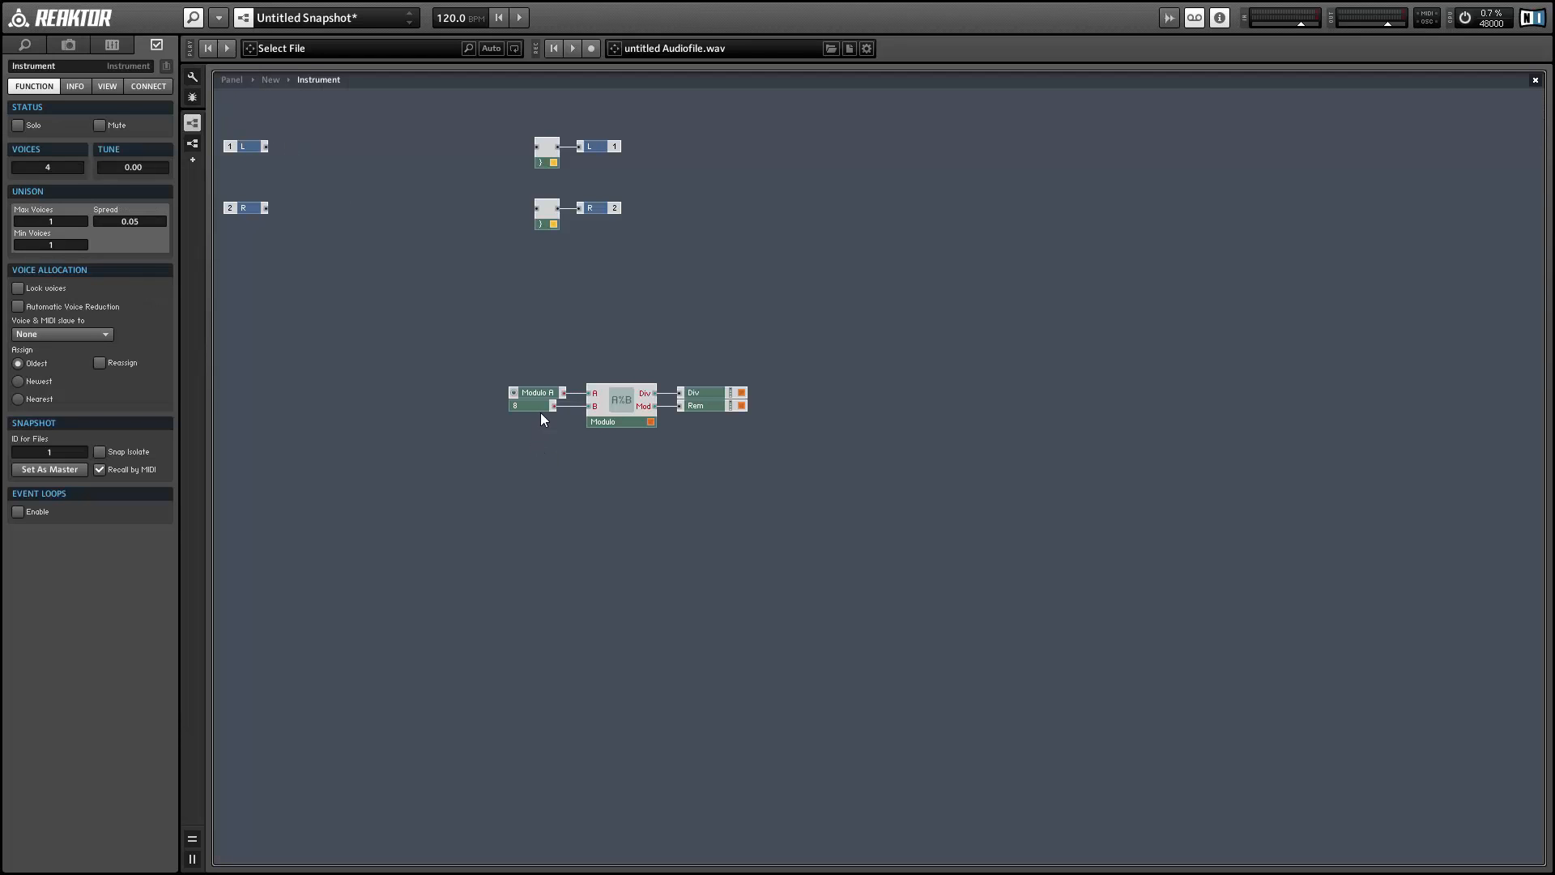
- Edit constant B and limit the Modulo A knob to a 0–16 range with 0.01 steps
click(517, 405)
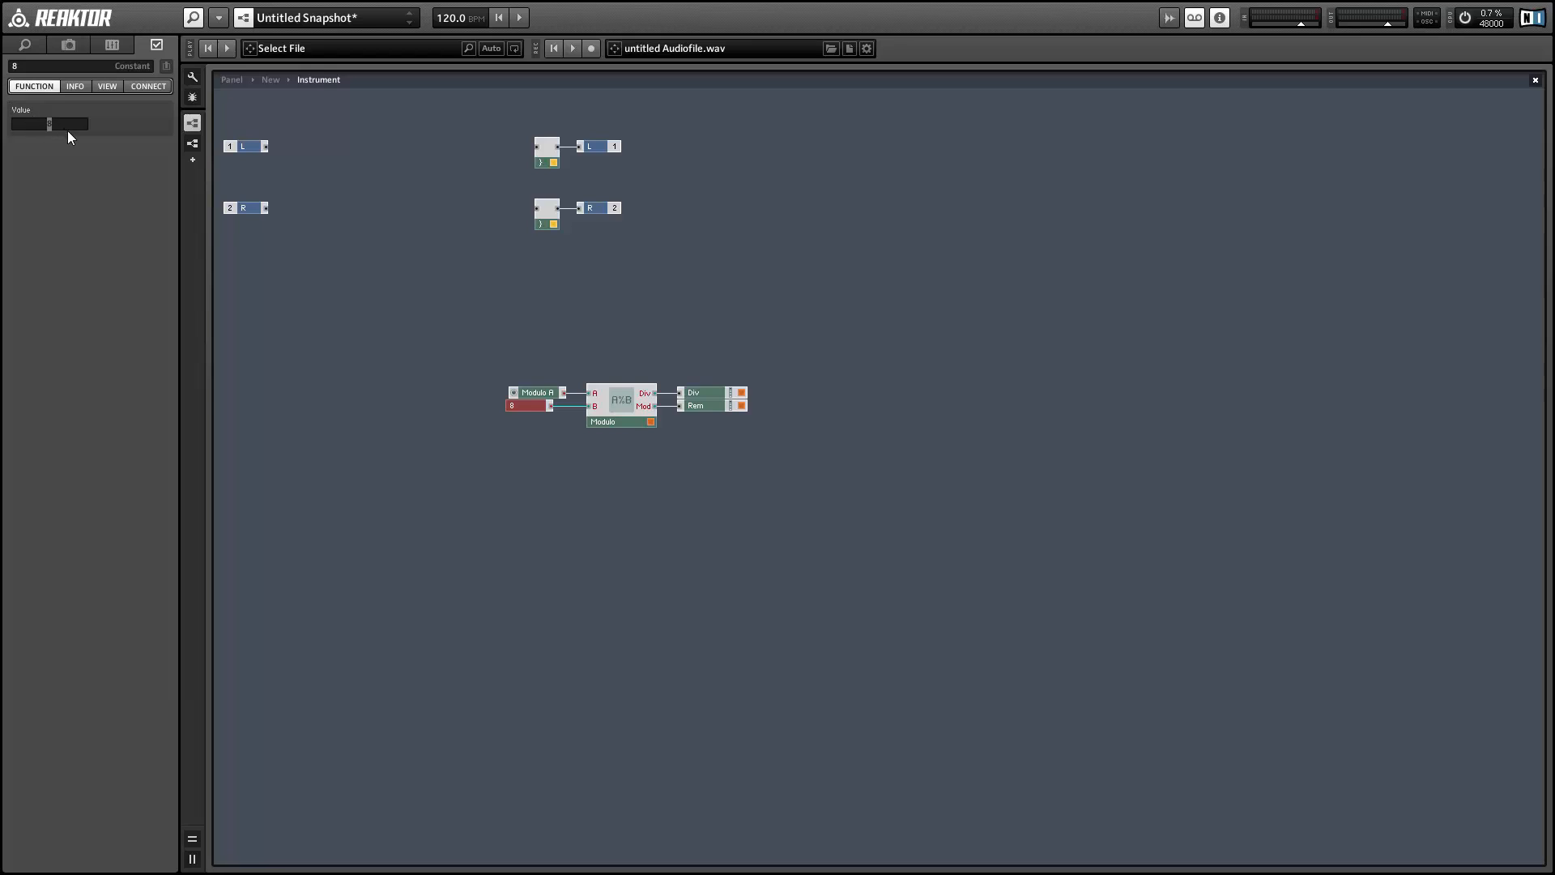
click(531, 393)
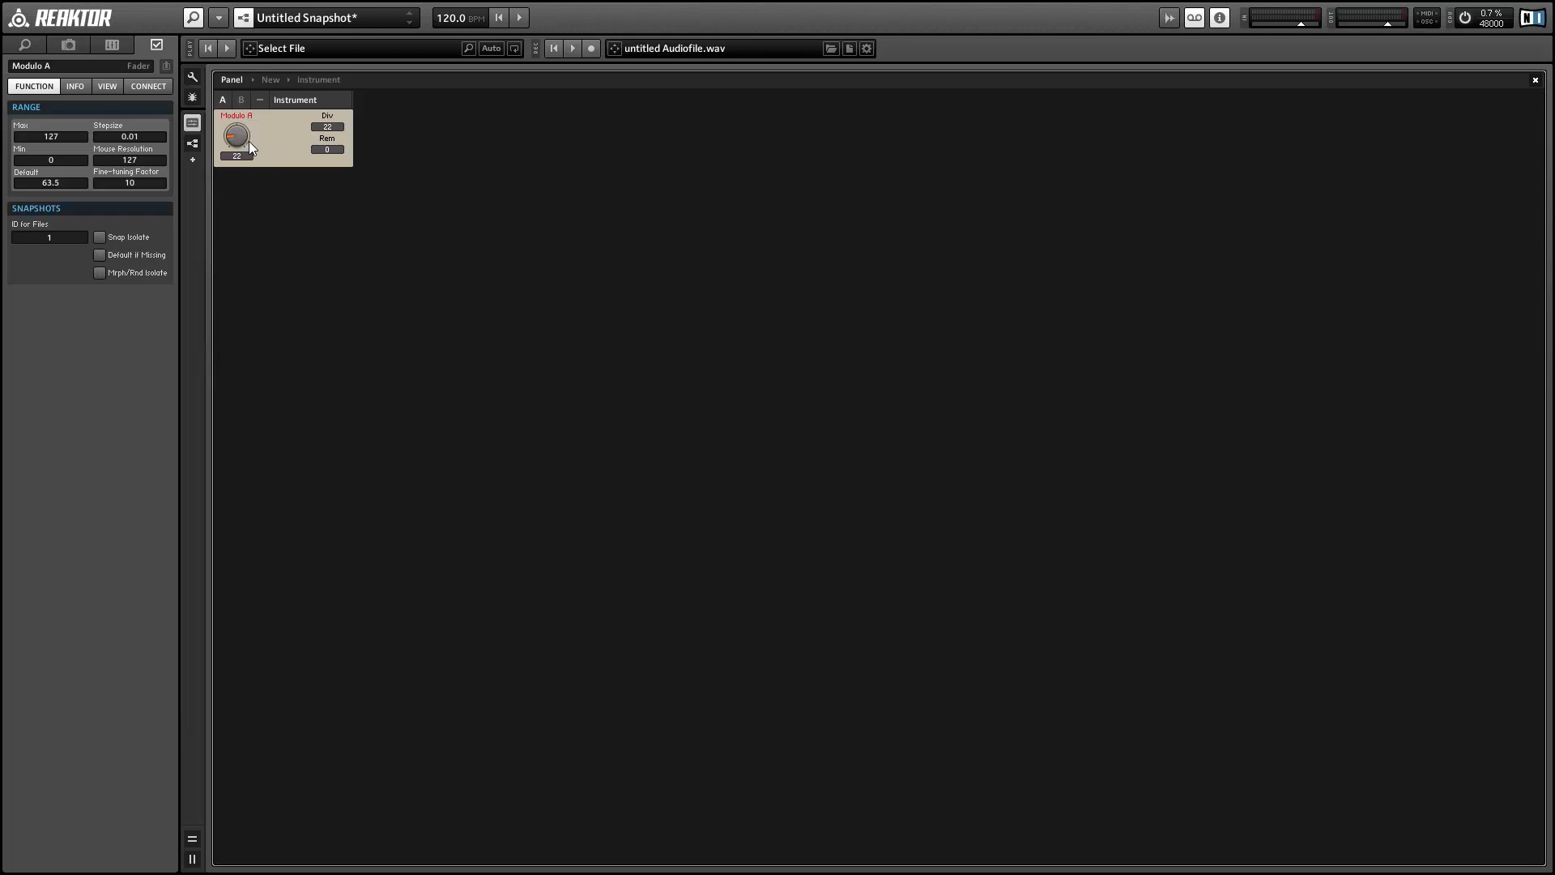
drag(236, 136, 236, 124)
text(16)
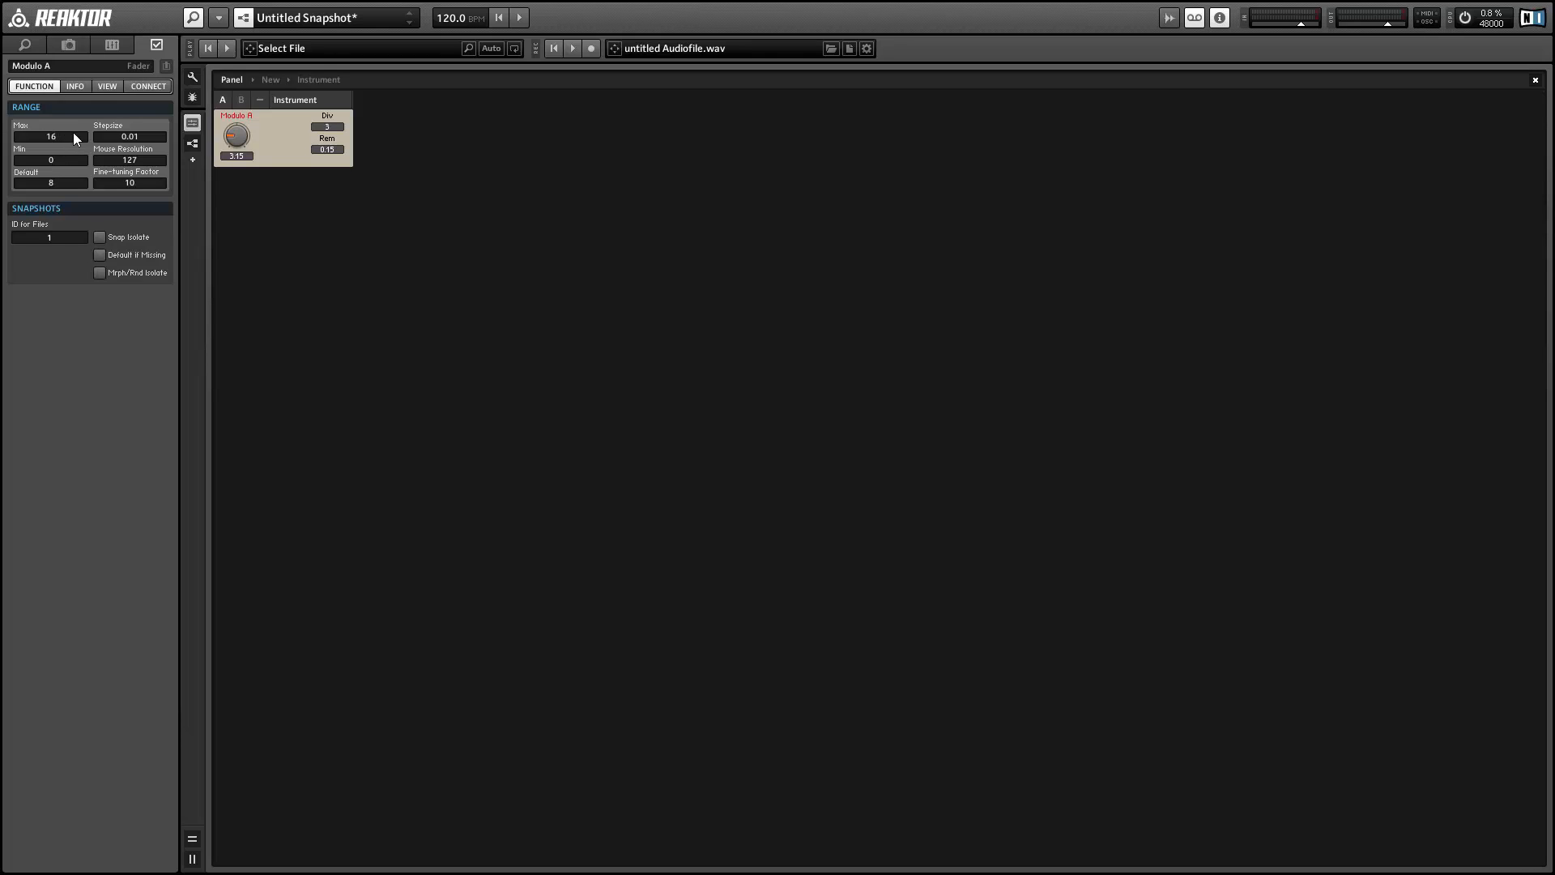
drag(236, 136, 229, 167)
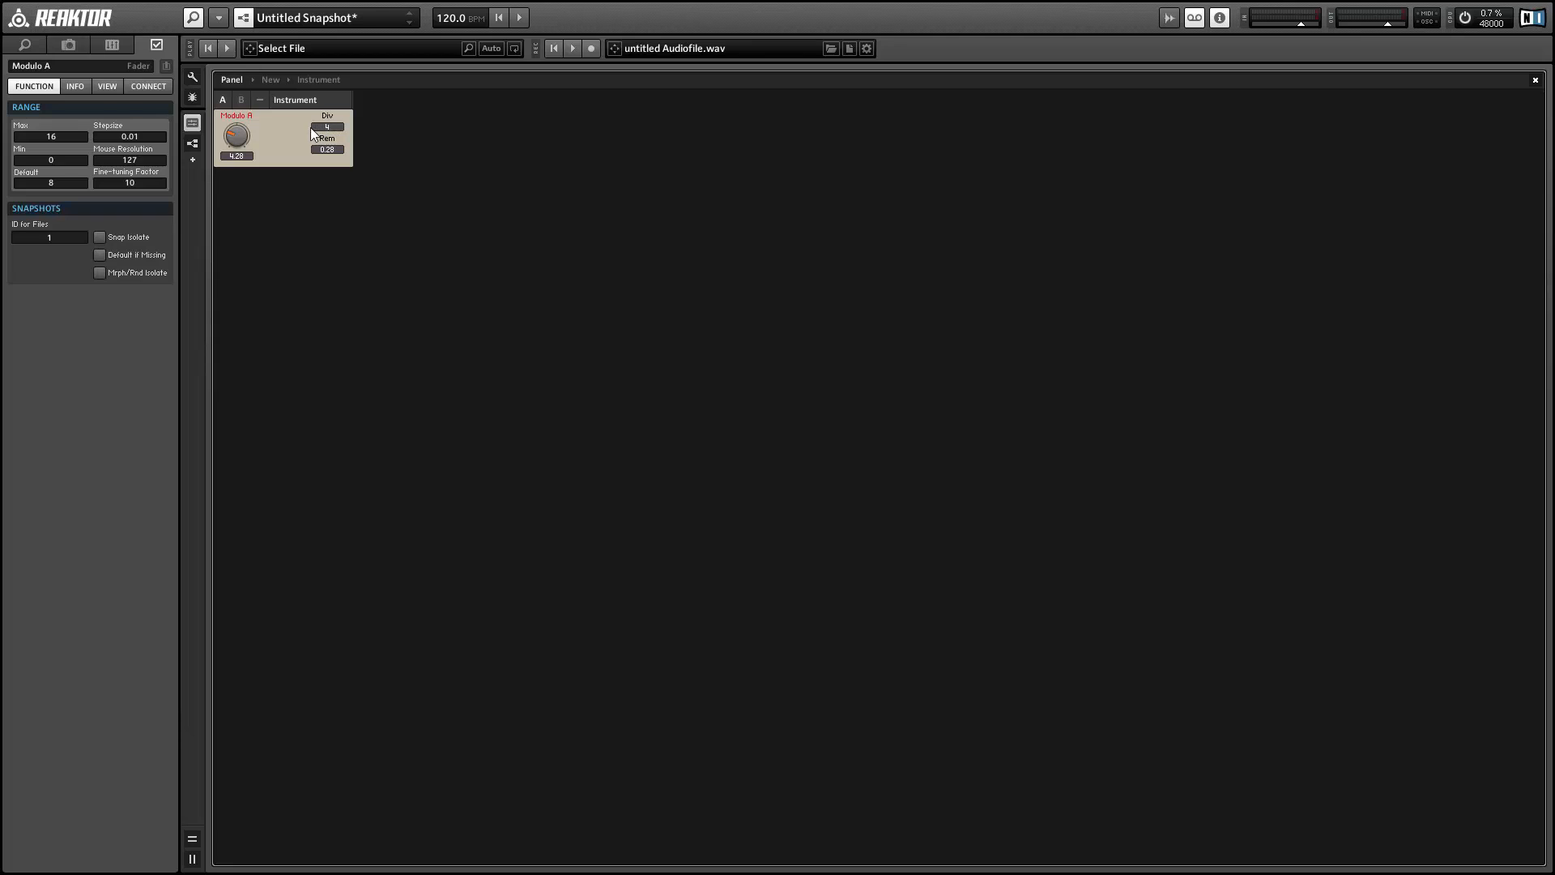
mouse_move(243, 136)
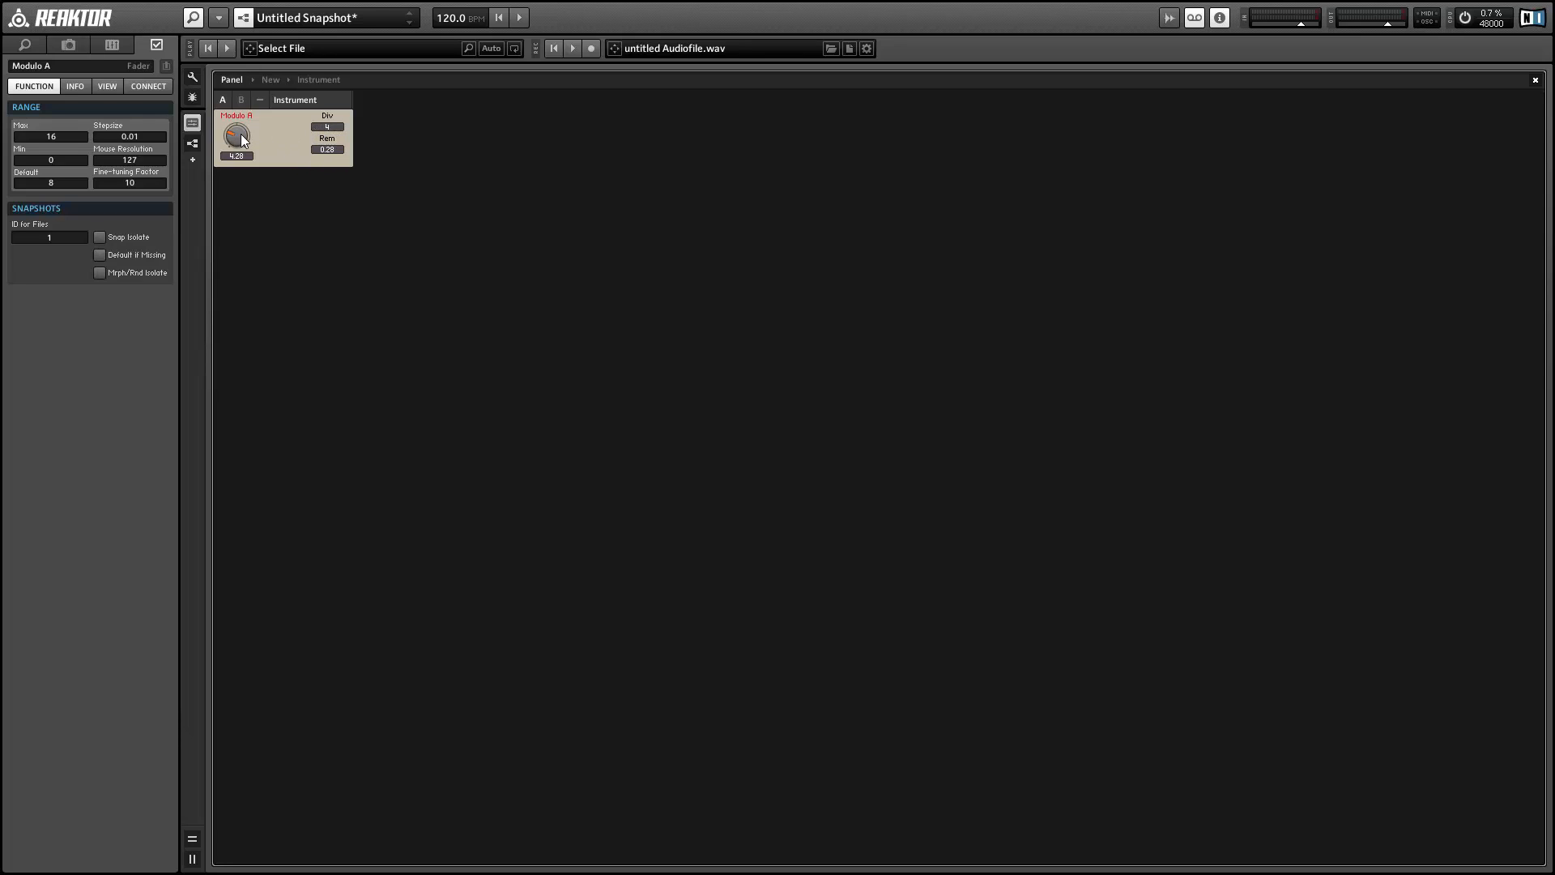
- Turn Modulo A to fractional values 4.58 and 5.79, reading Div 5 and Rem 0.79
drag(236, 134, 242, 124)
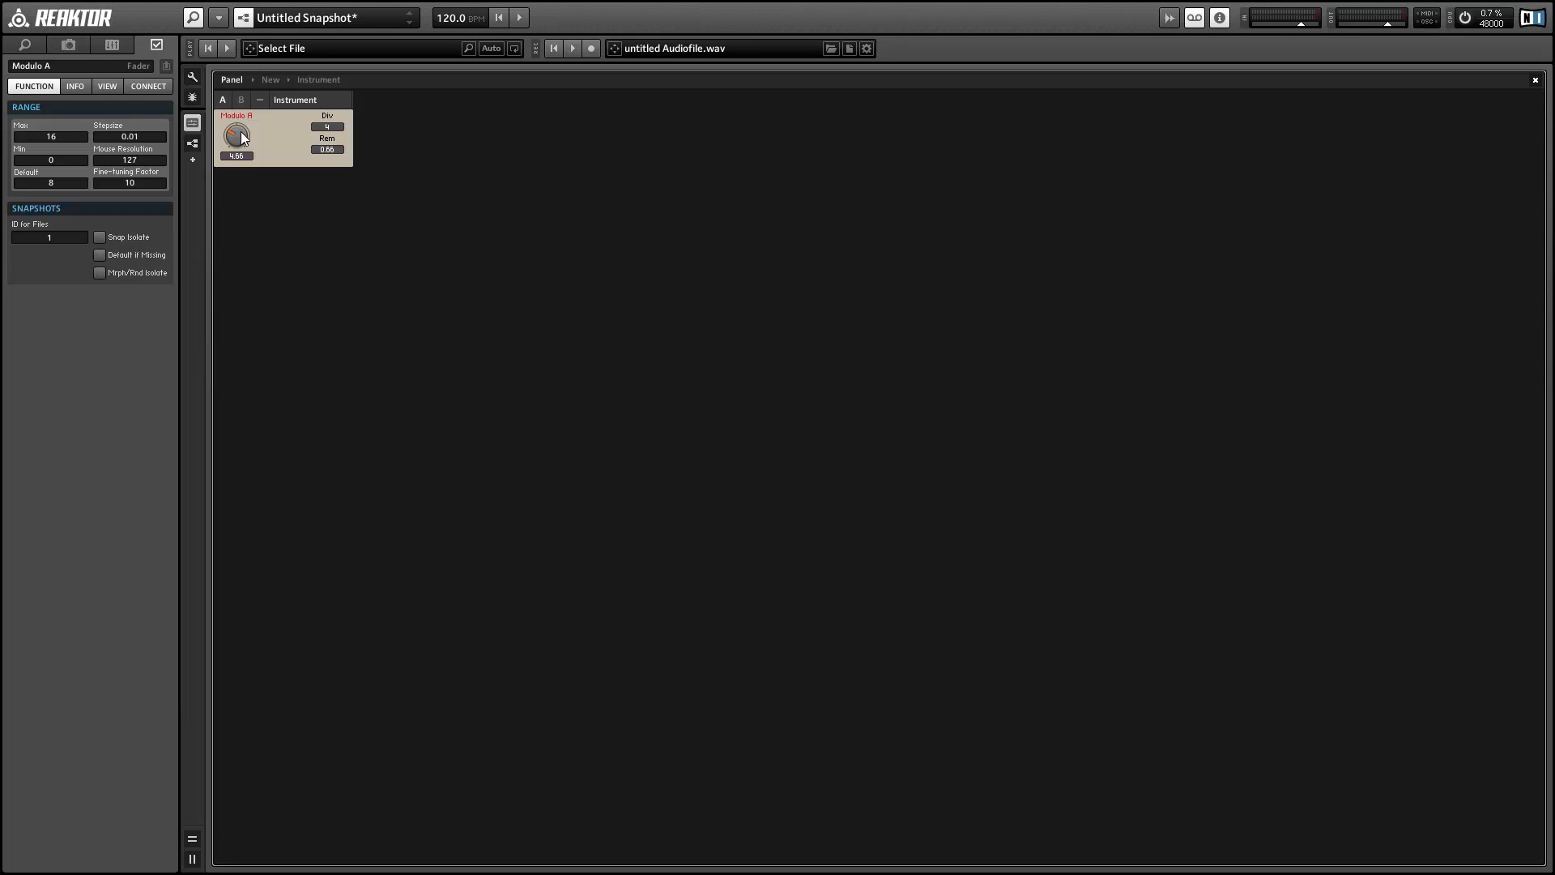
drag(235, 136, 236, 128)
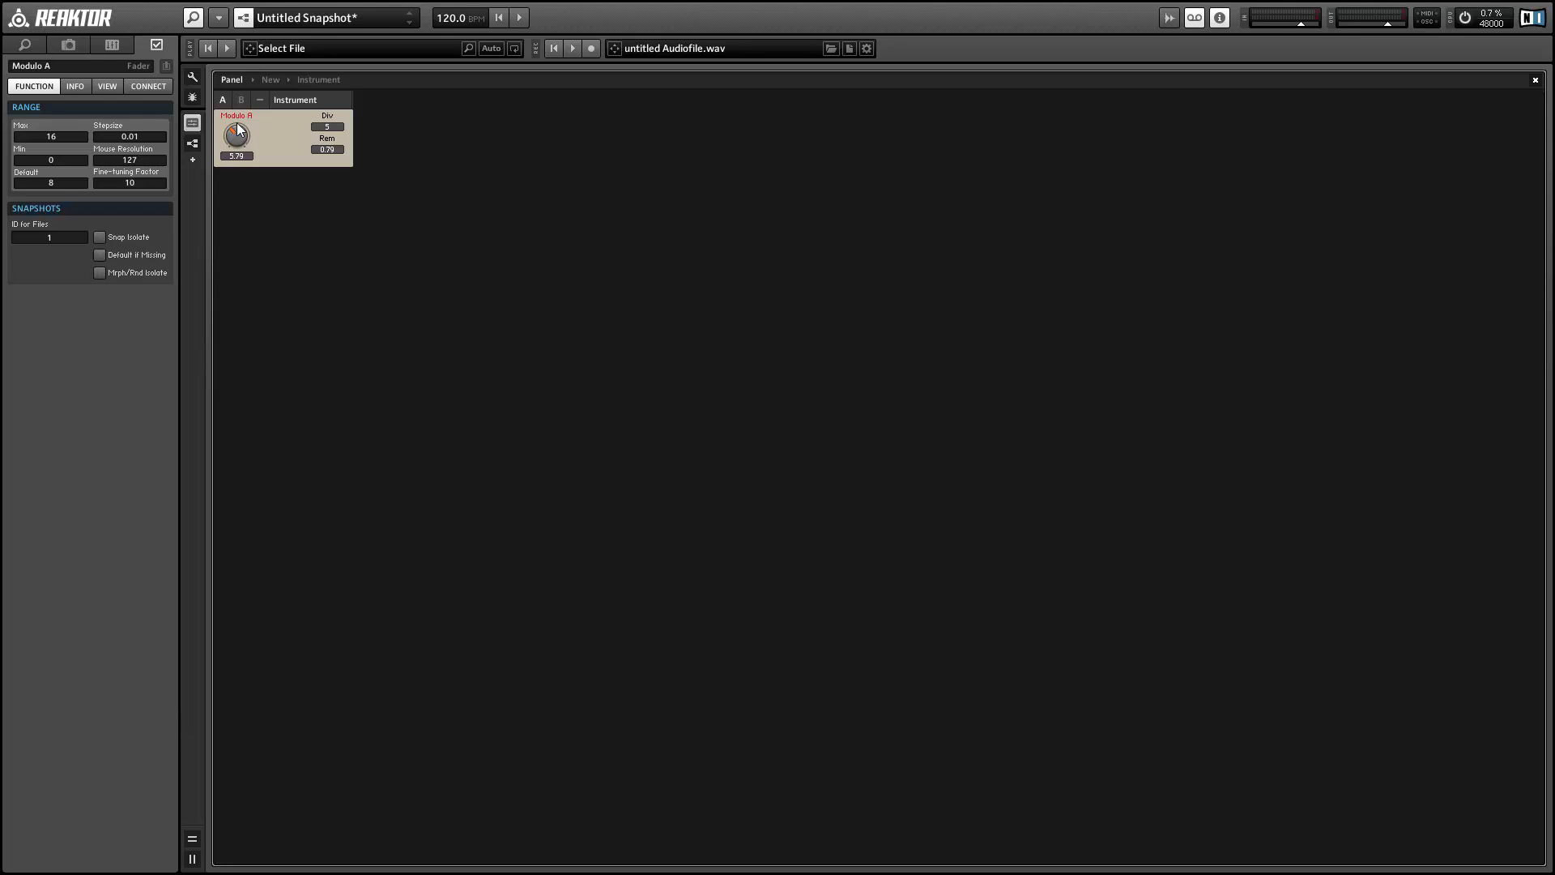
drag(236, 136, 268, 147)
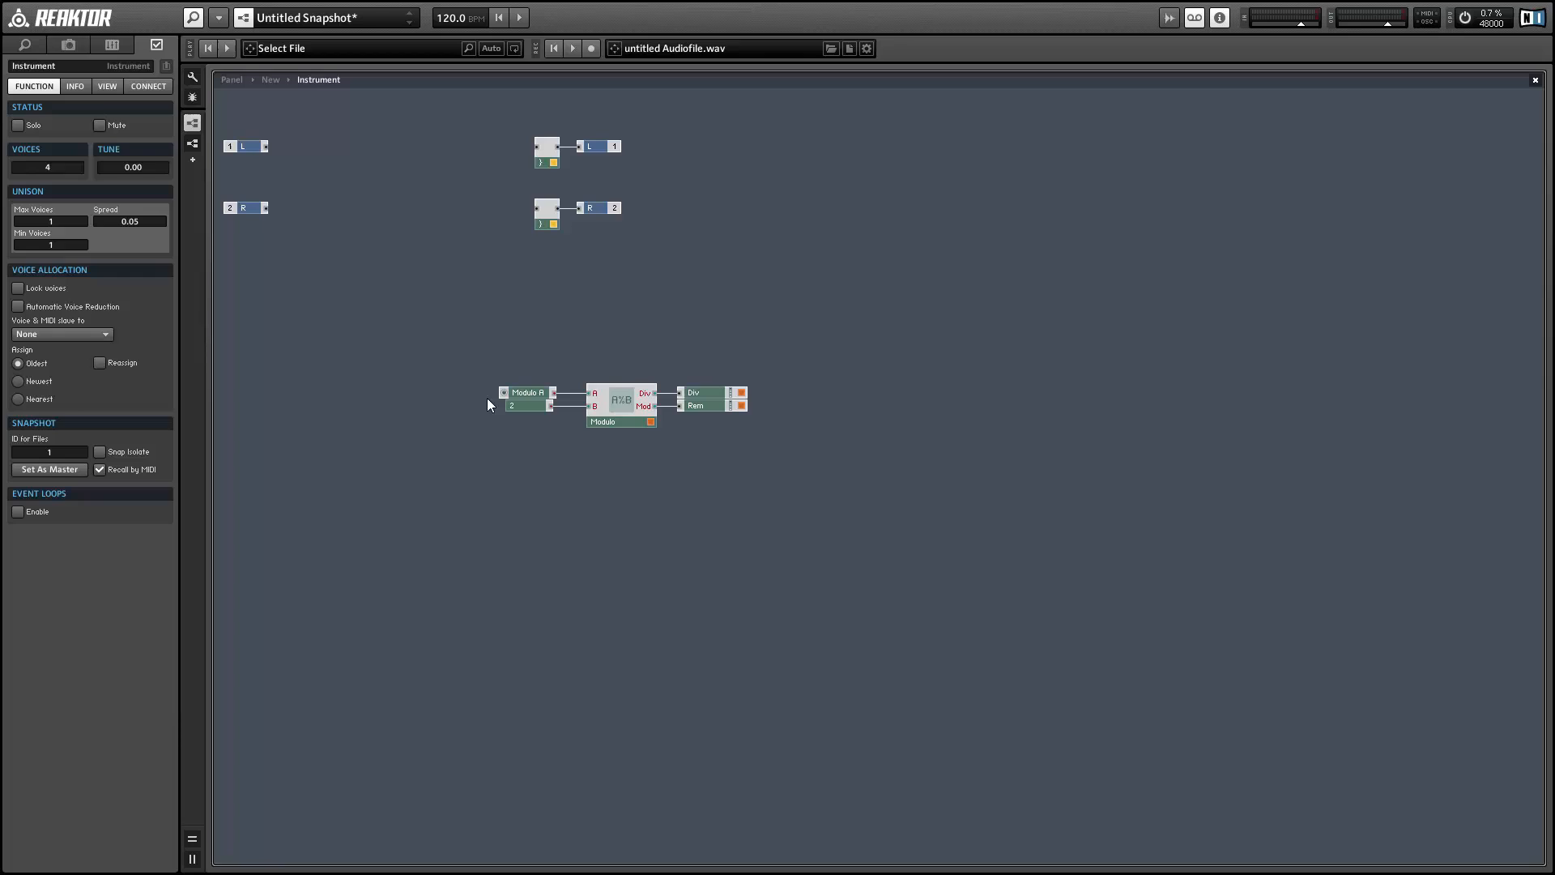
- Turn Modulo A to 11, 12, 15 and 5 on the panel, with 5 reading Div 2, Rem 1
click(529, 393)
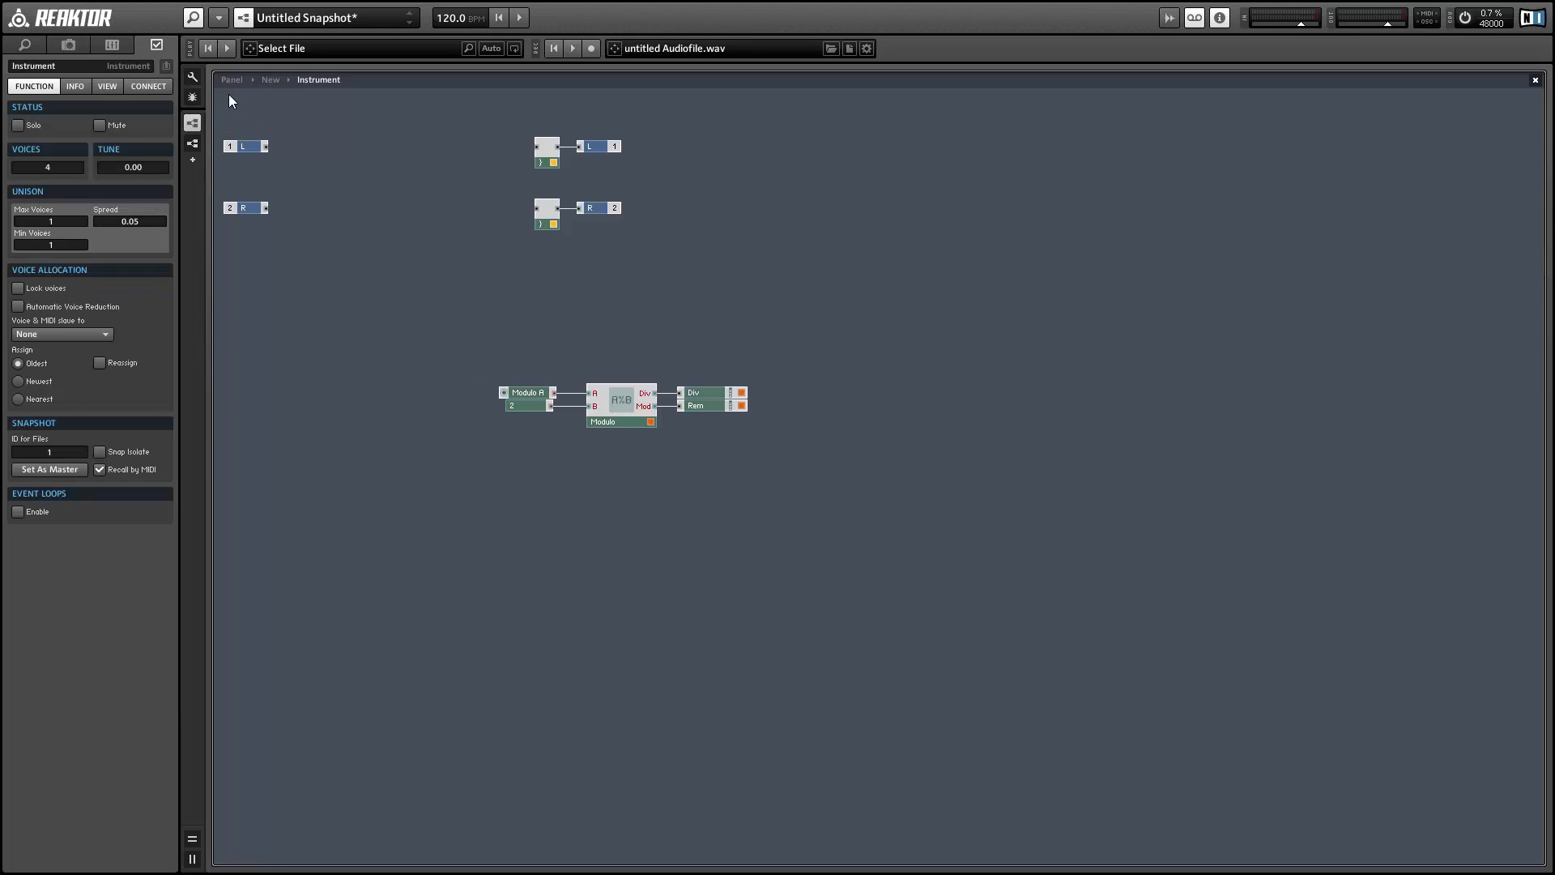
click(191, 123)
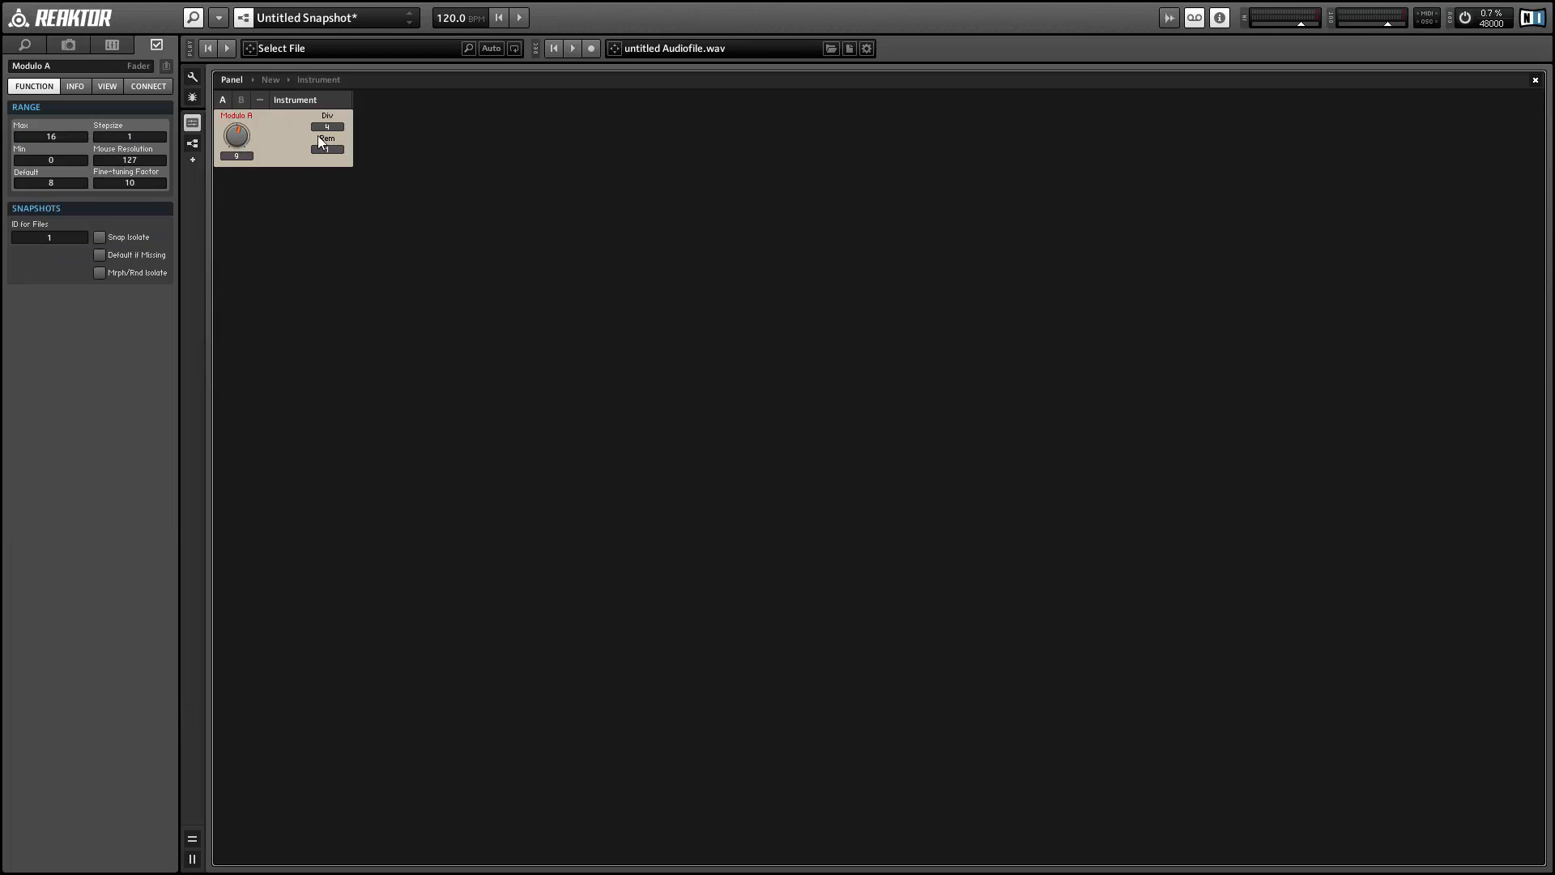
drag(235, 137, 235, 129)
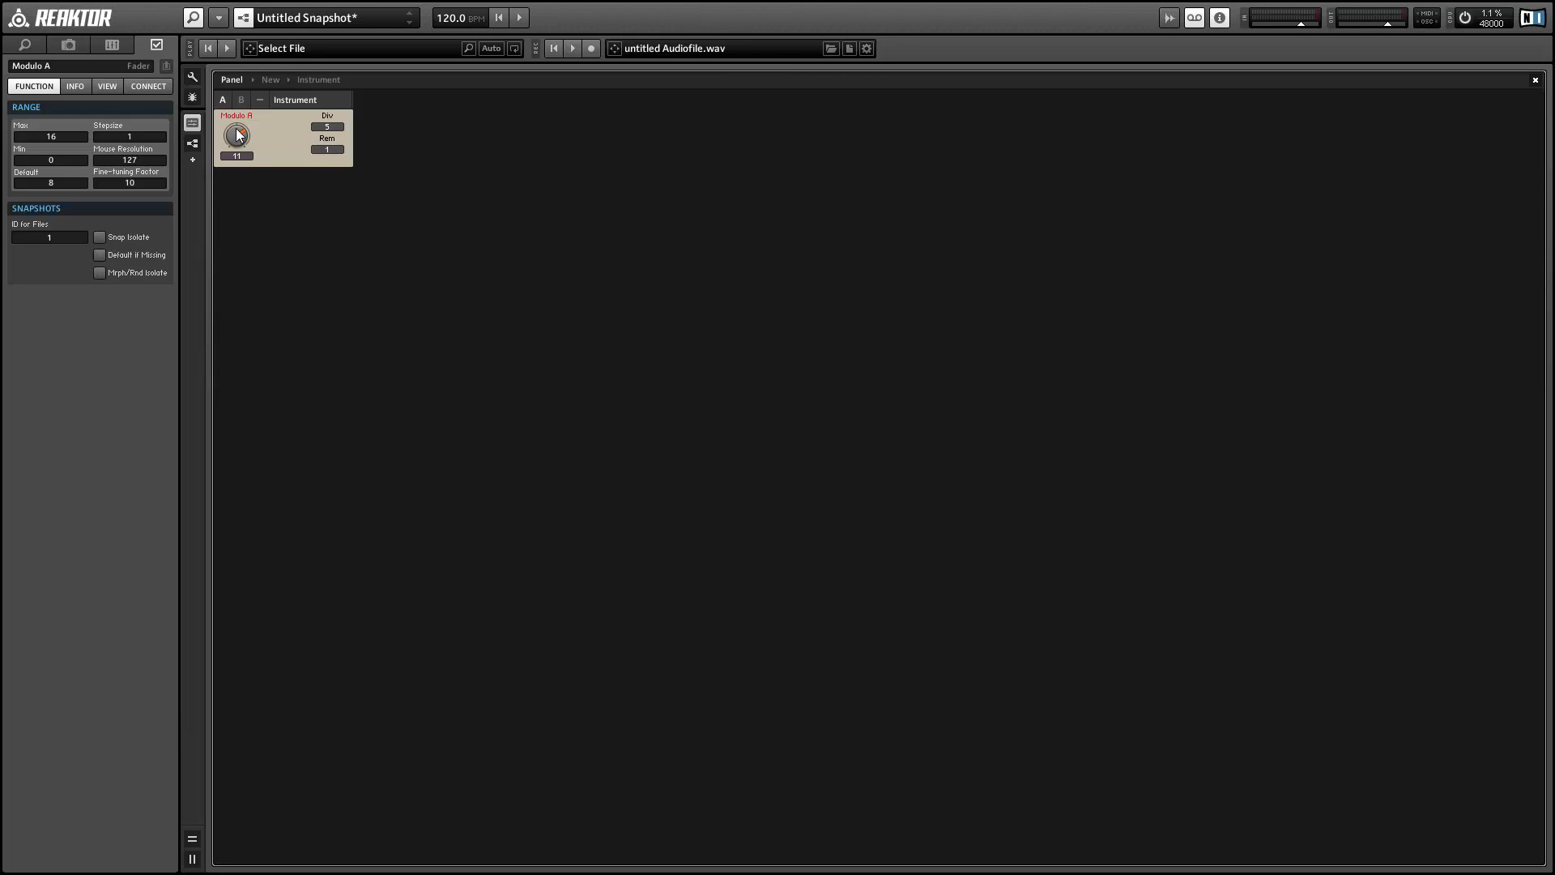
drag(237, 136, 237, 129)
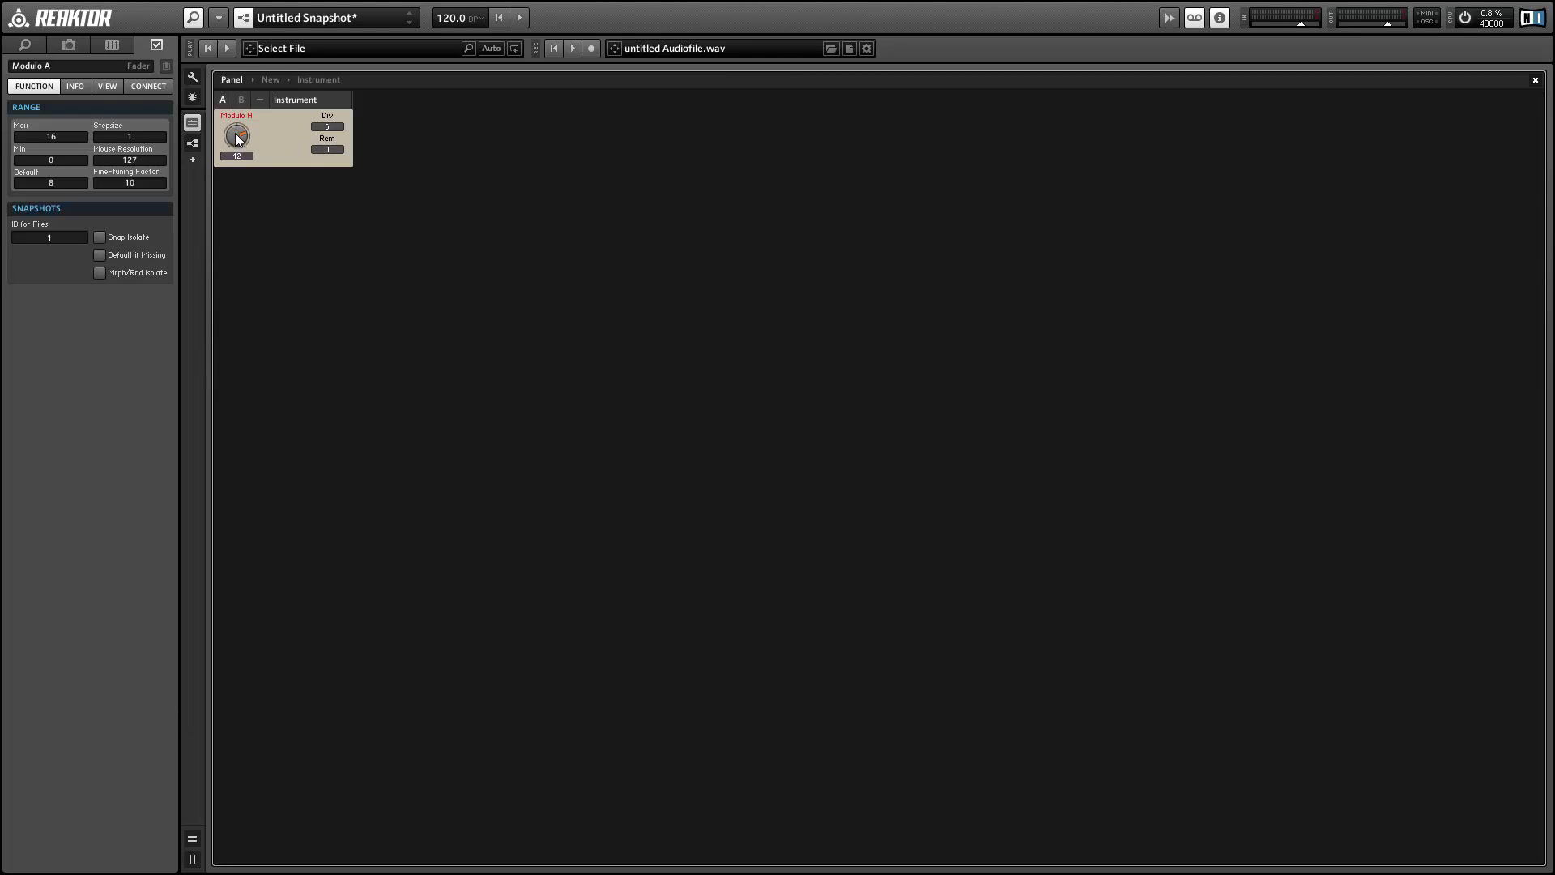
drag(239, 136, 236, 129)
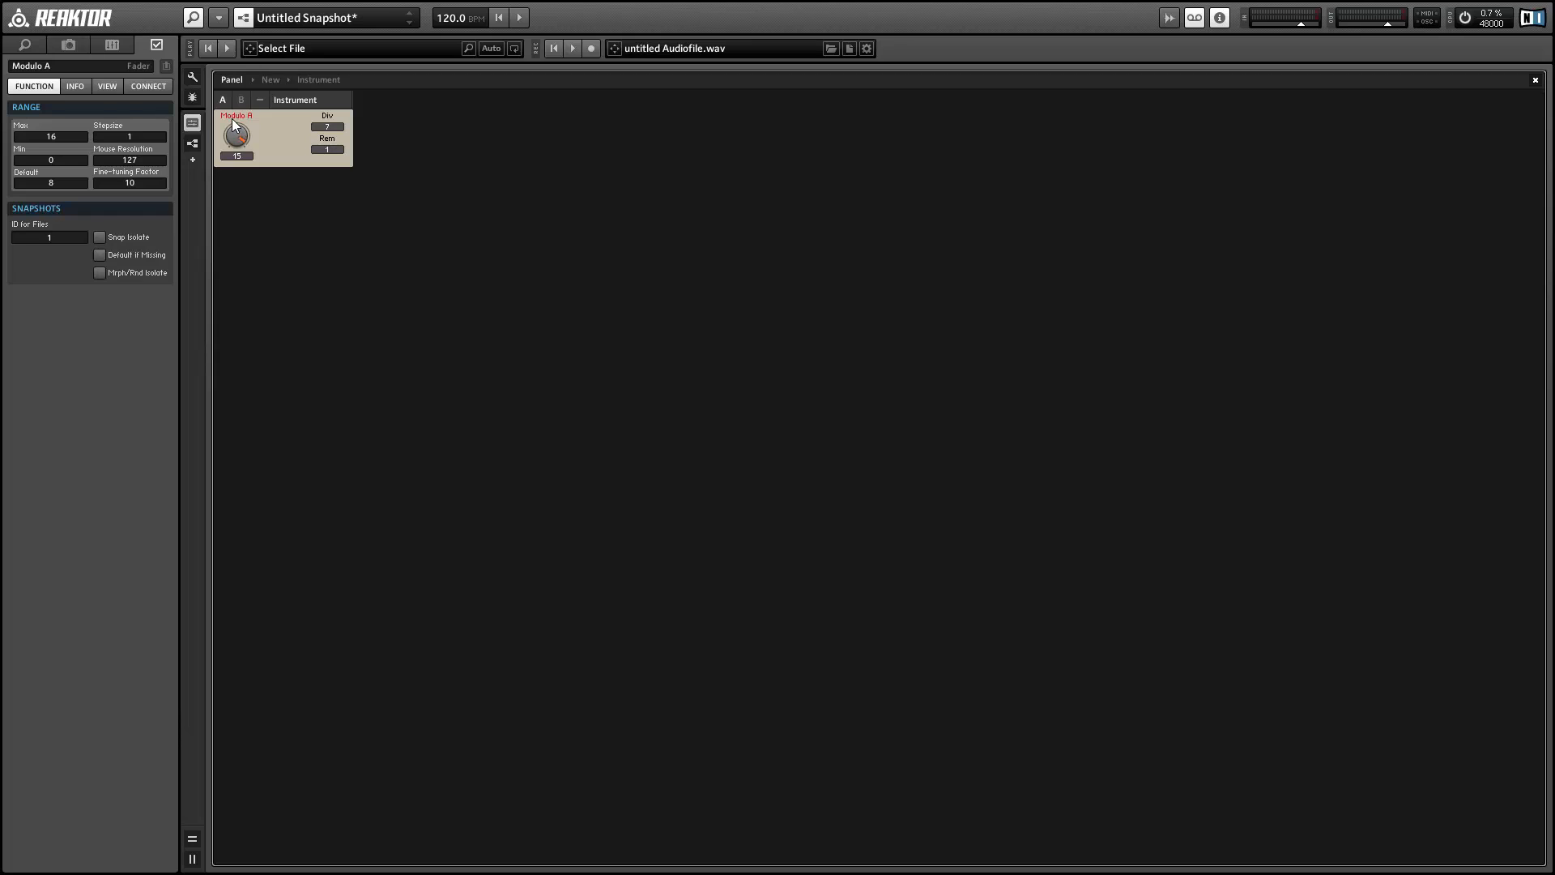
drag(236, 137, 257, 179)
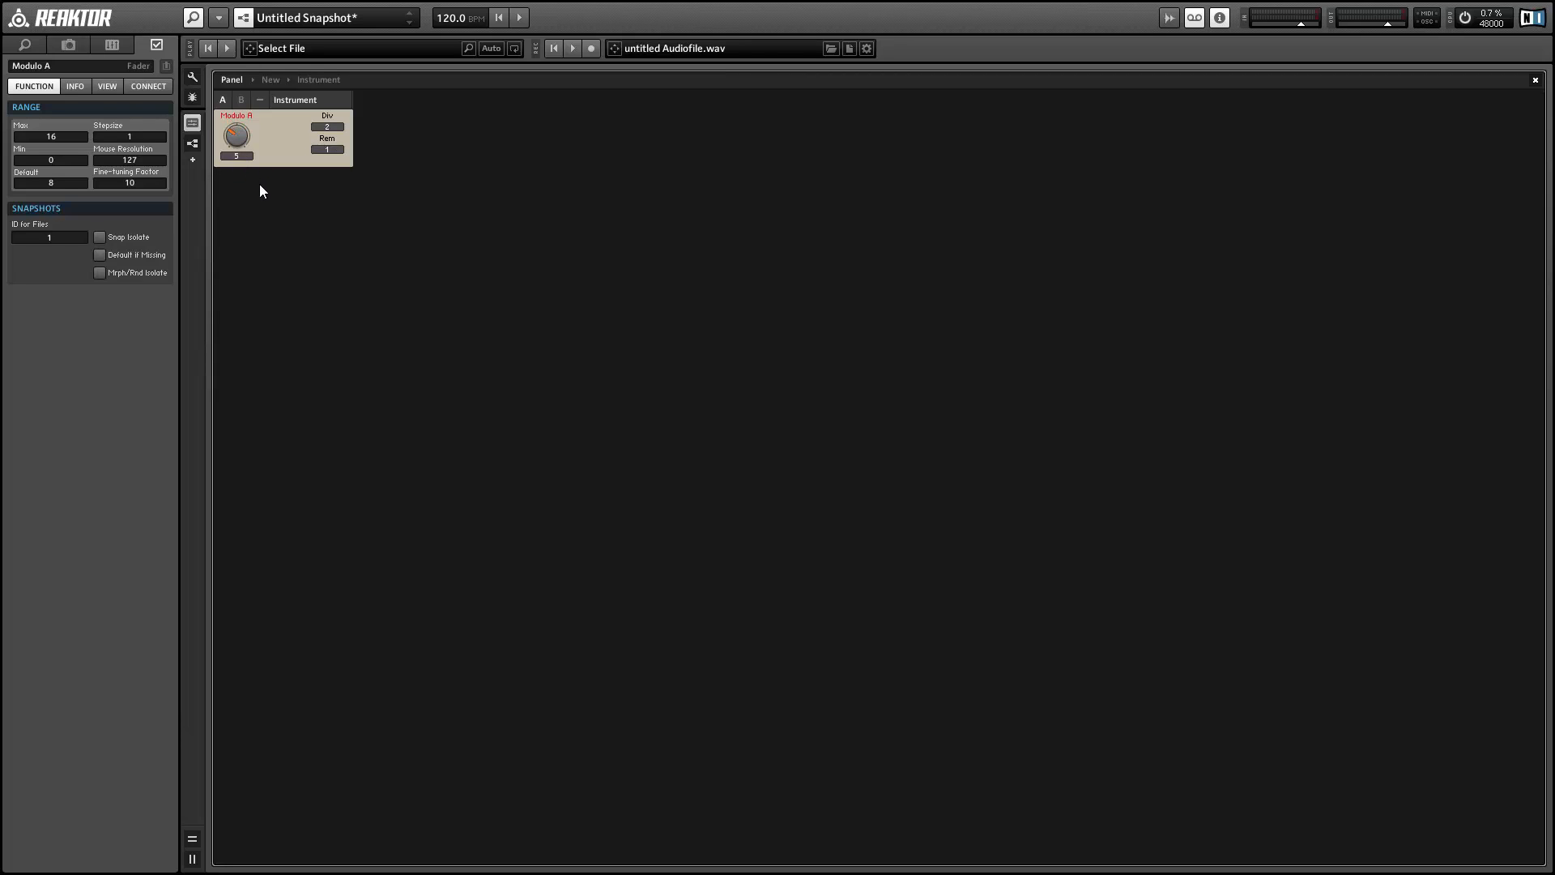